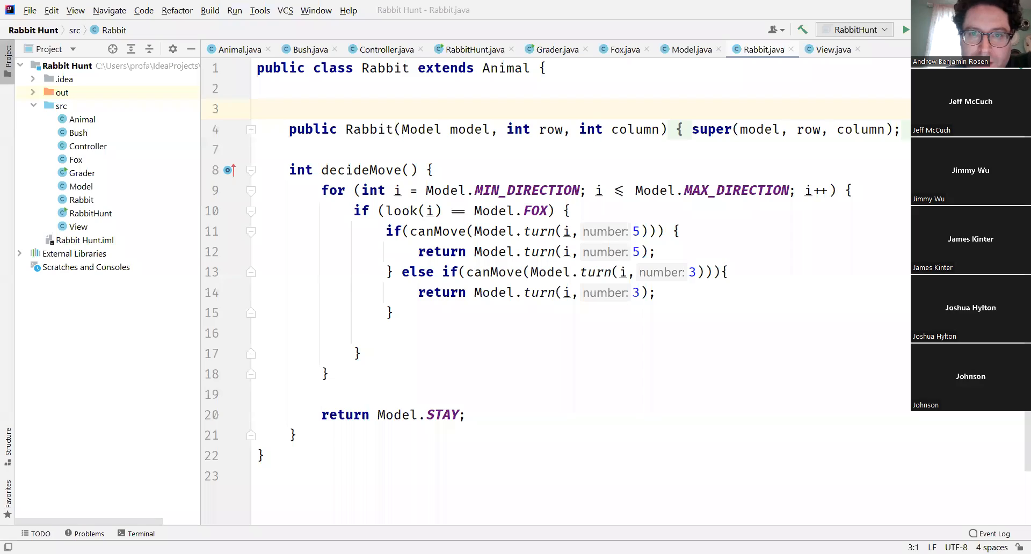
- Review Rabbit's decideMove fox-avoidance logic, then switch to the Grader class
click(498, 272)
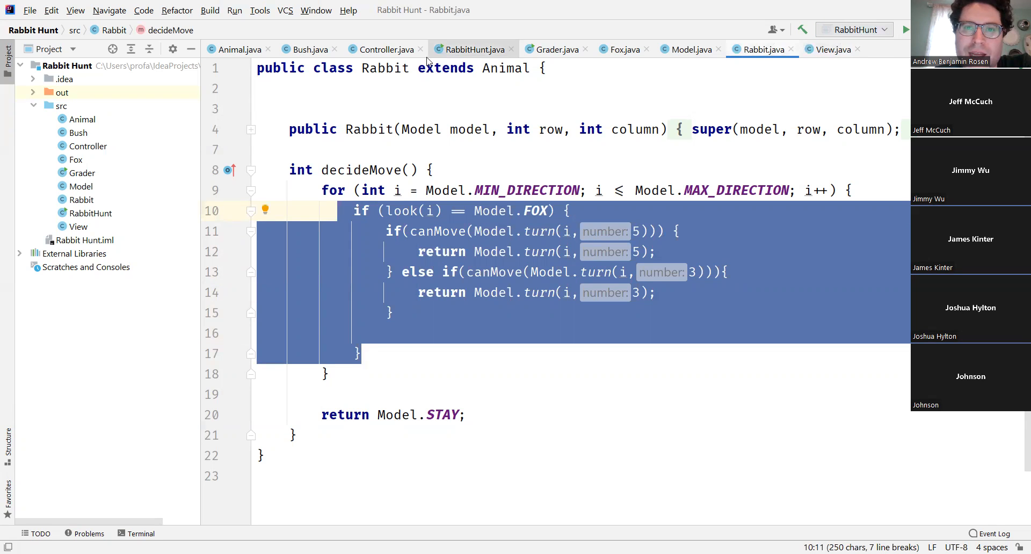
click(550, 50)
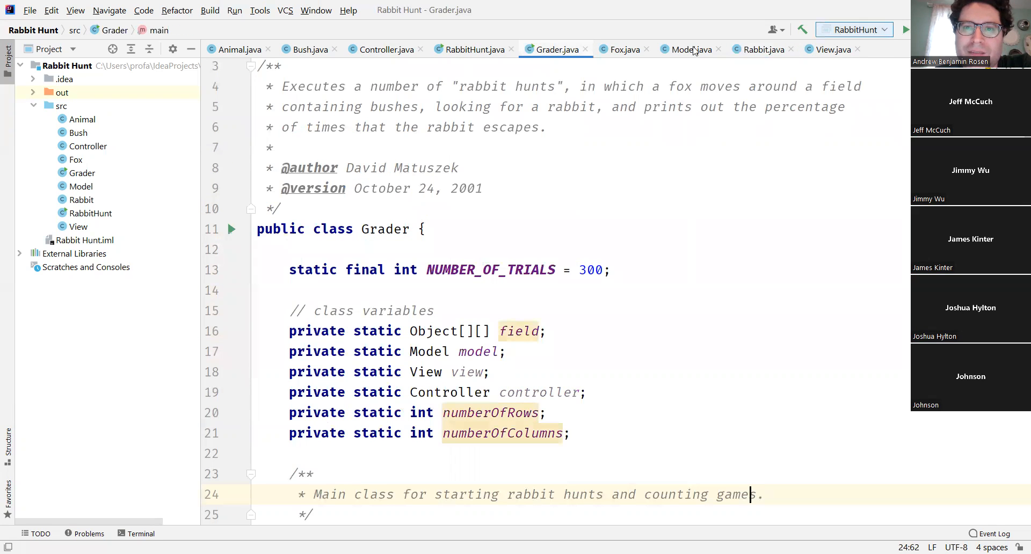
- Run Grader.main(), which finishes with a grade of about 81.24
click(232, 229)
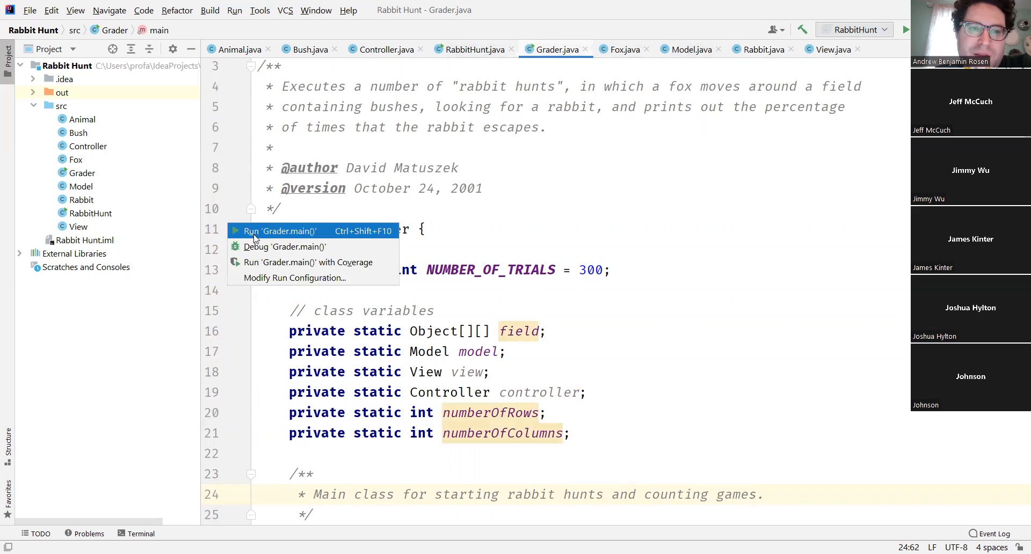
click(280, 231)
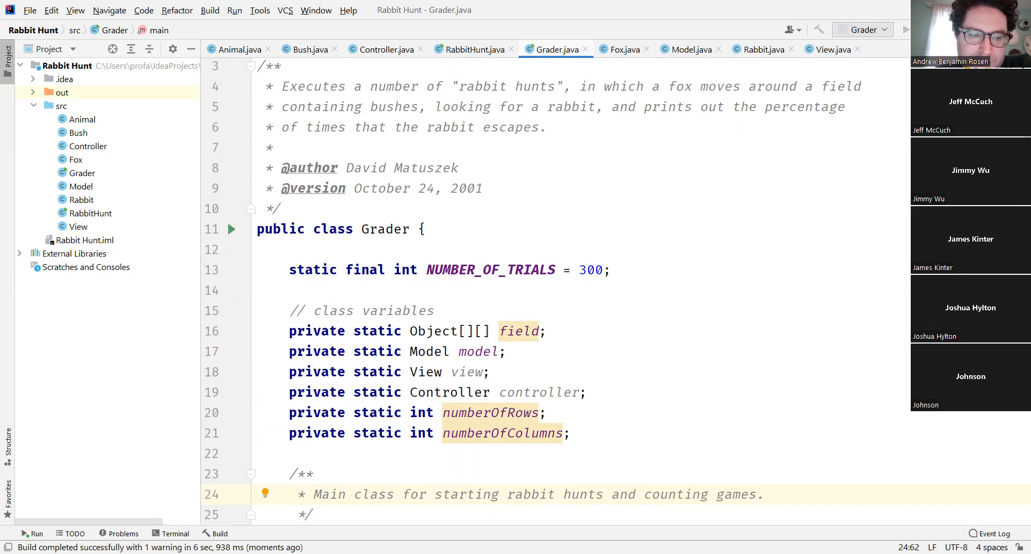
click(905, 30)
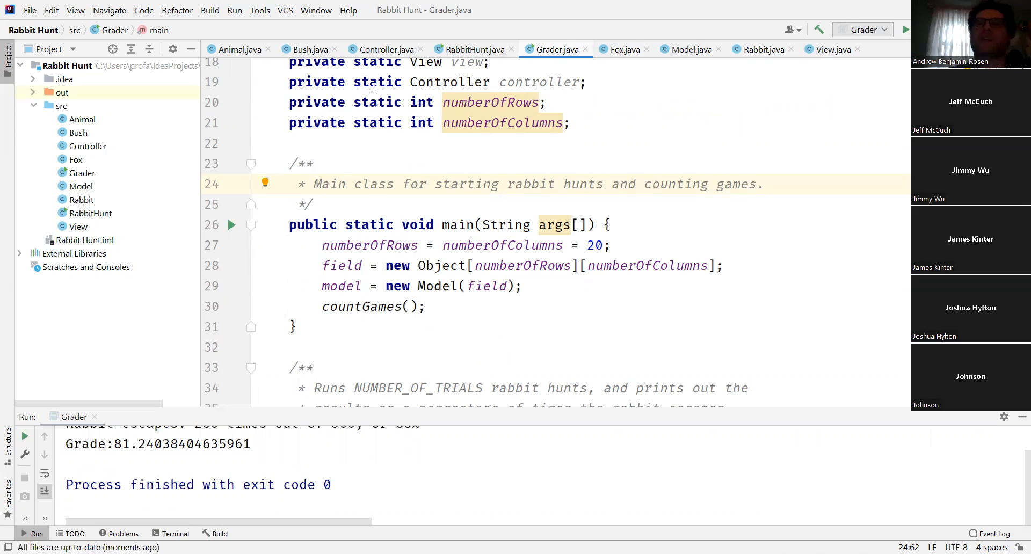
mouse_move(650, 40)
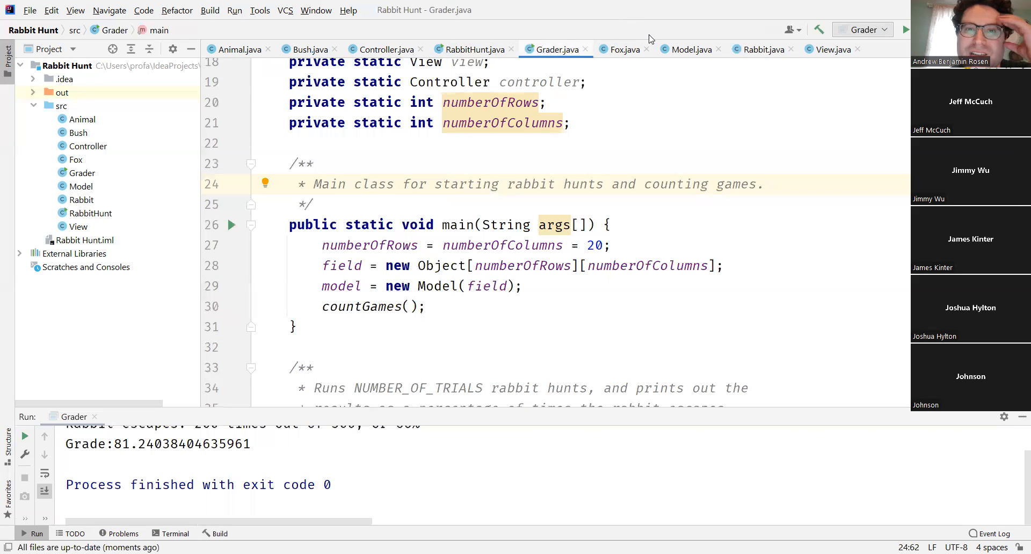
- Browse RabbitHunt and Model source down to the gameIsOver field and reset method
click(474, 50)
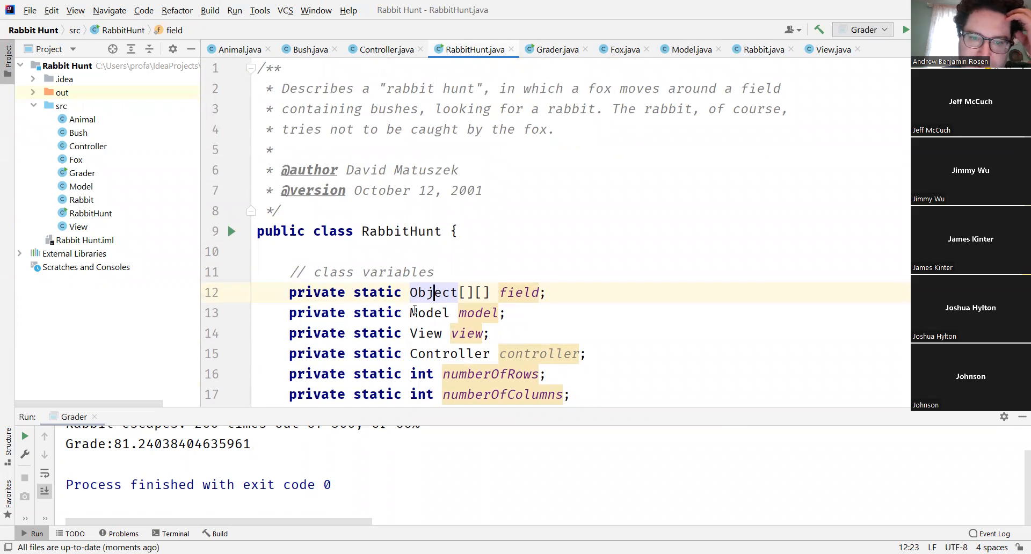
mouse_move(428, 312)
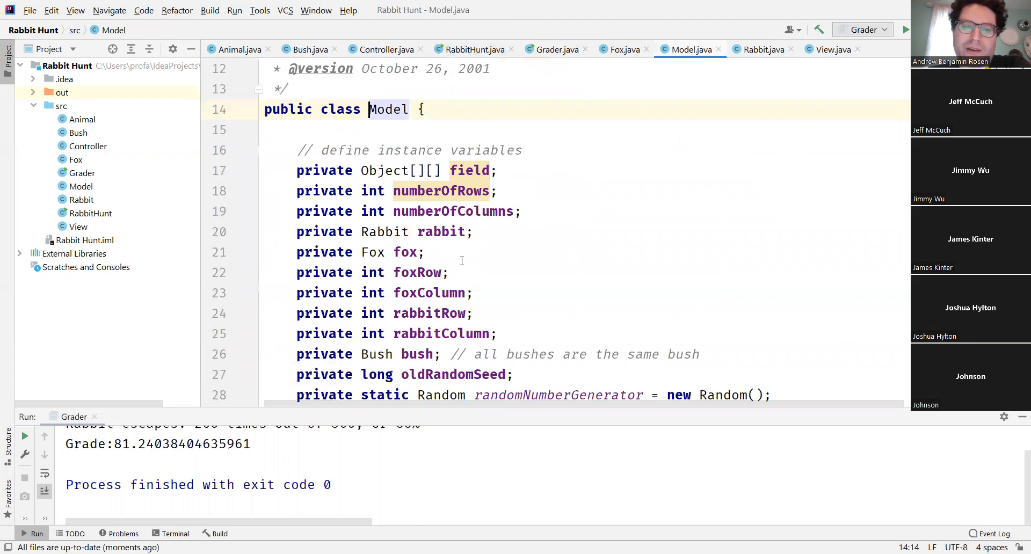
scroll(up, 3)
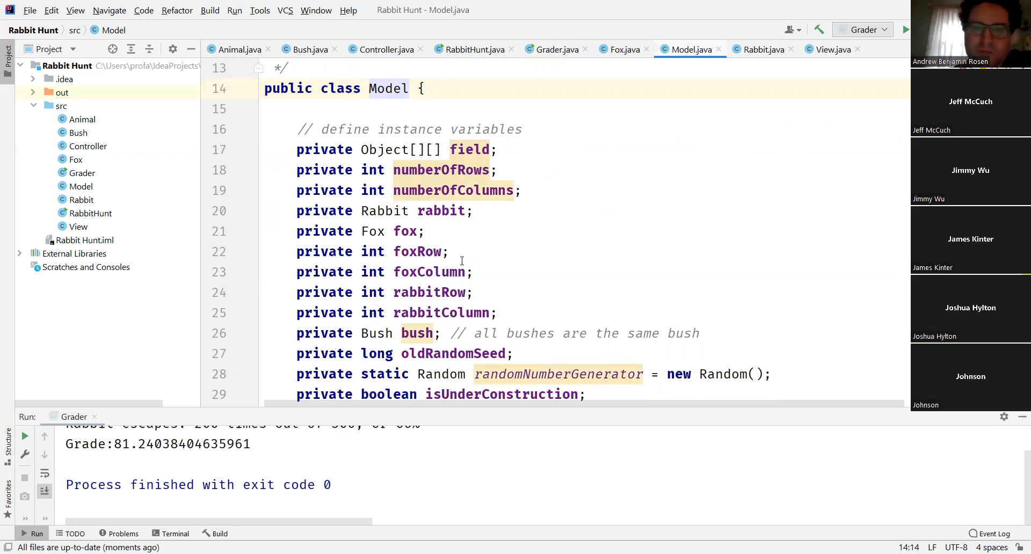
scroll(down, 3)
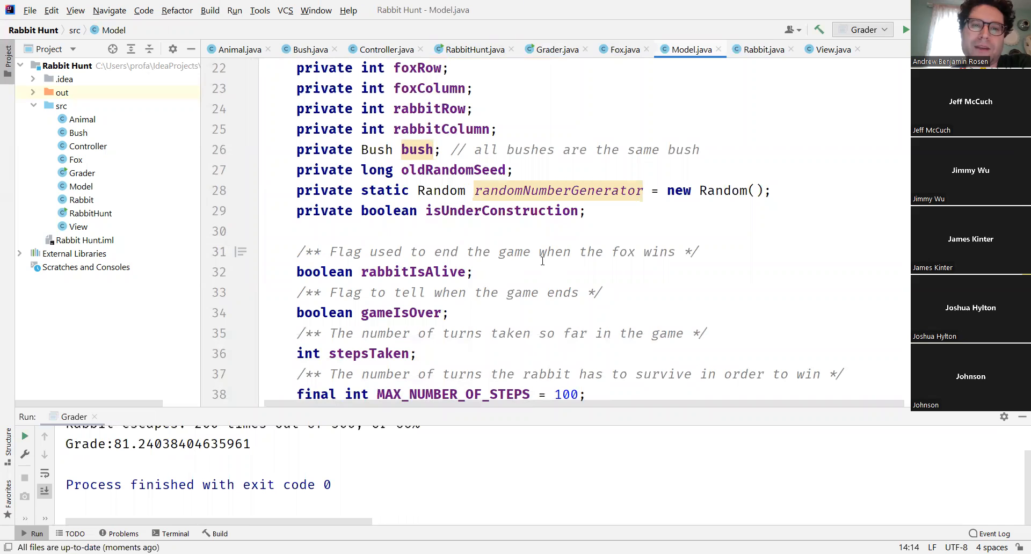
mouse_move(288, 304)
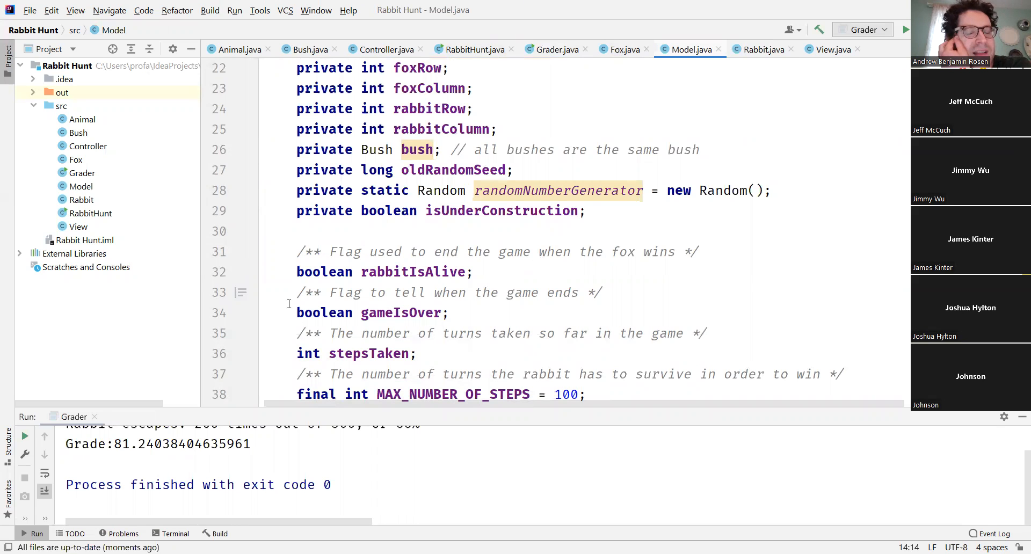
scroll(down, 3)
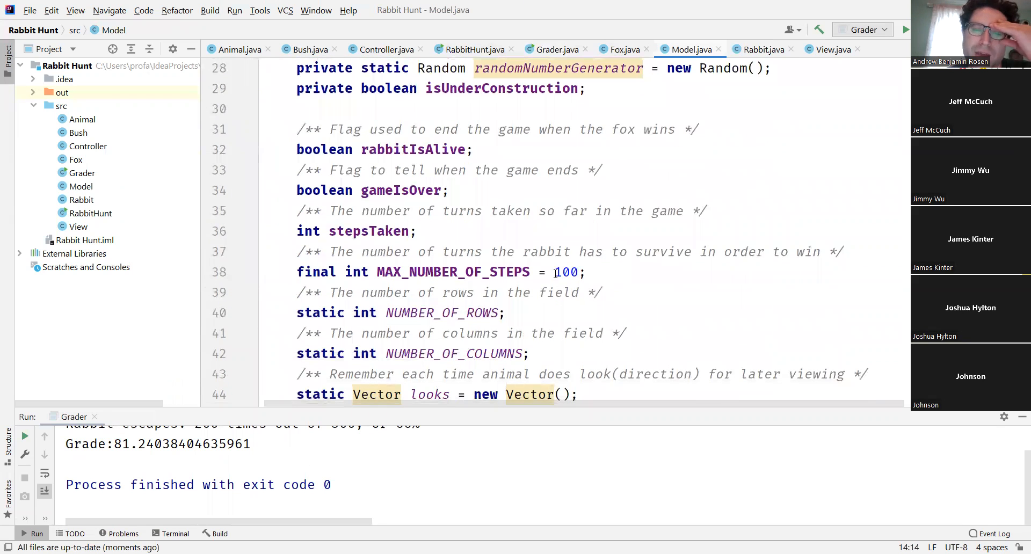
scroll(down, 3)
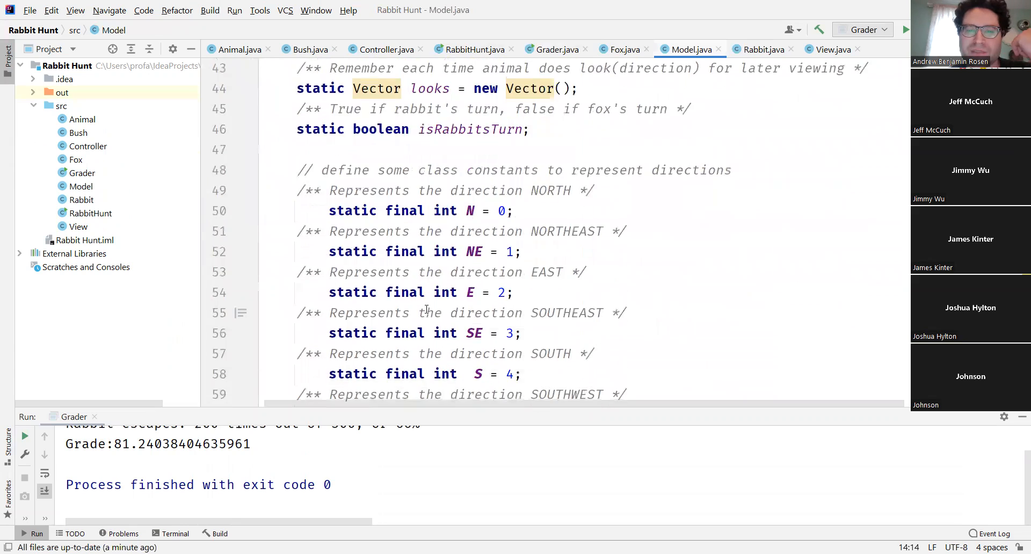
scroll(down, 3)
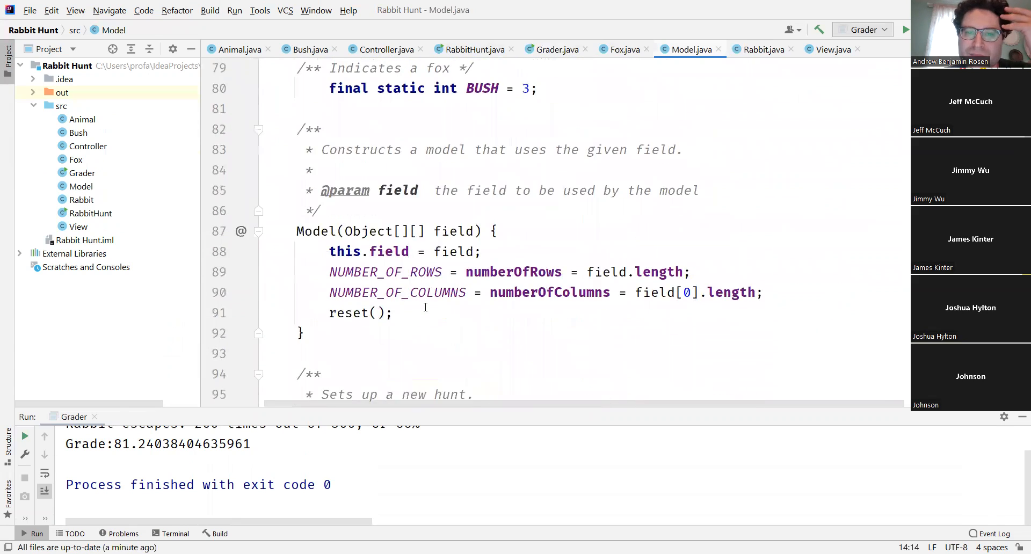
scroll(up, 3)
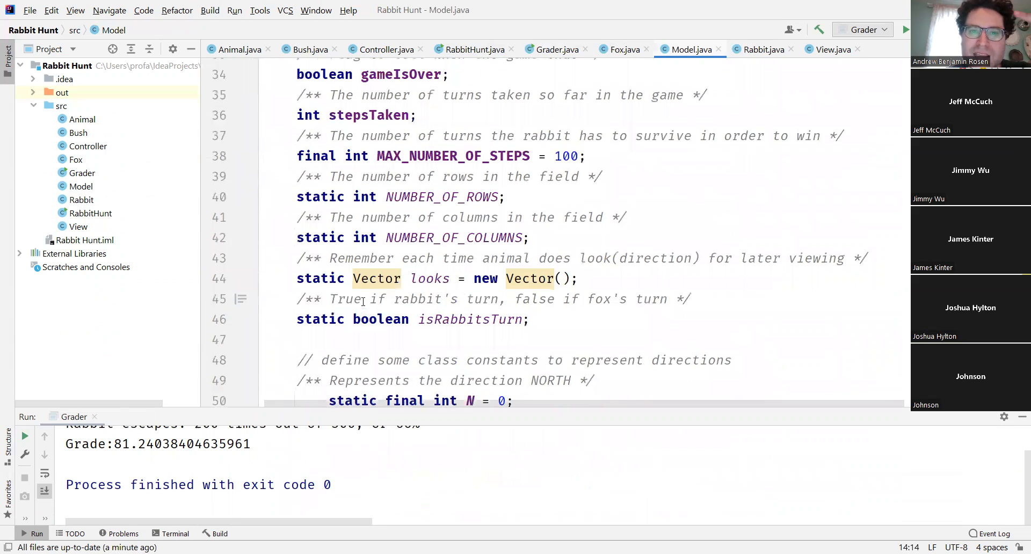
scroll(down, 3)
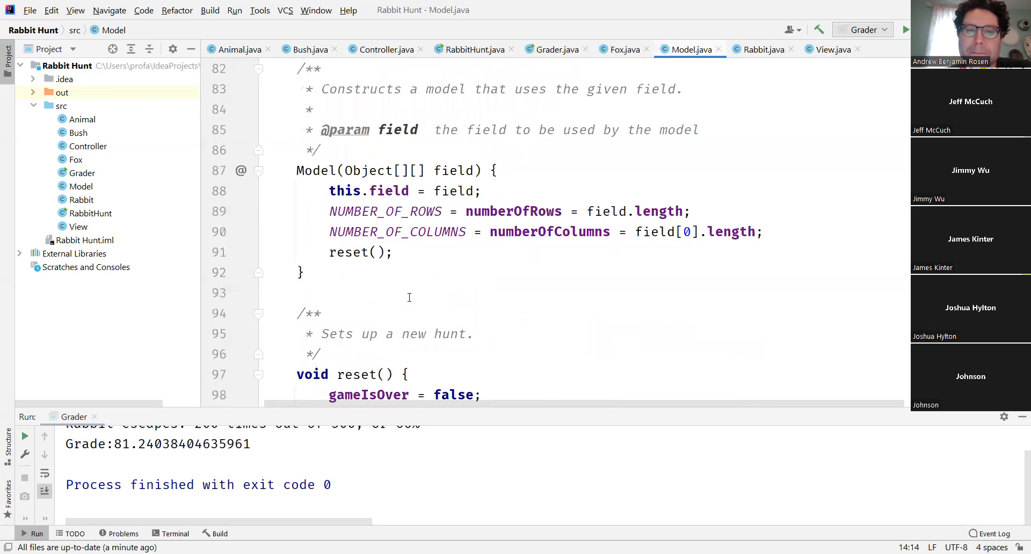
scroll(down, 3)
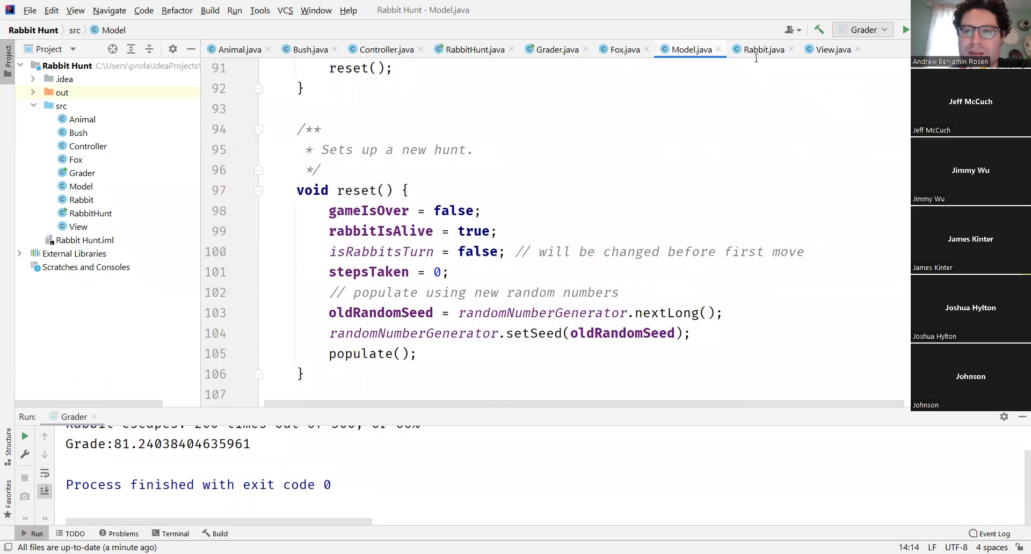
- Select decideMove's body in Rabbit, check Animal and Model's reset, and return to Rabbit
click(763, 50)
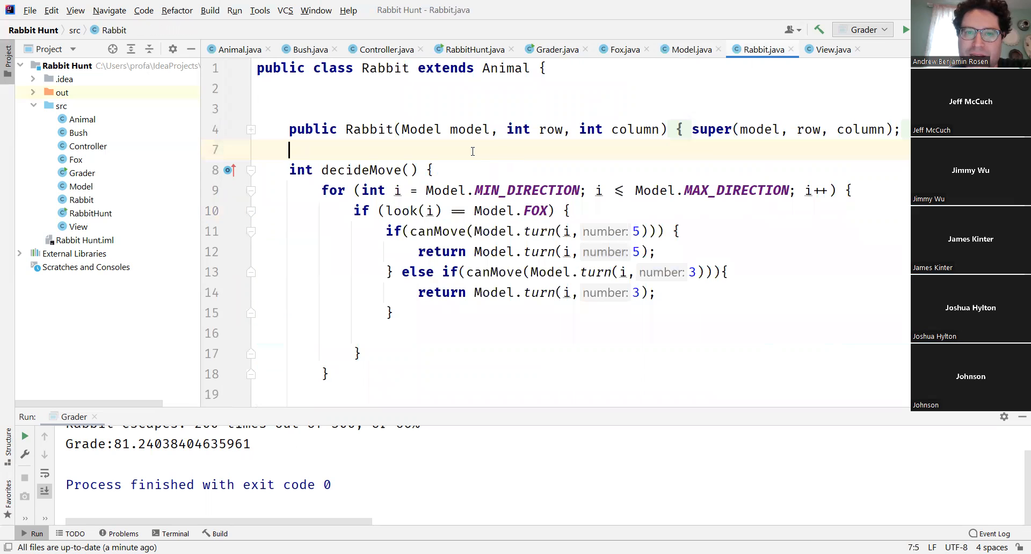
click(431, 170)
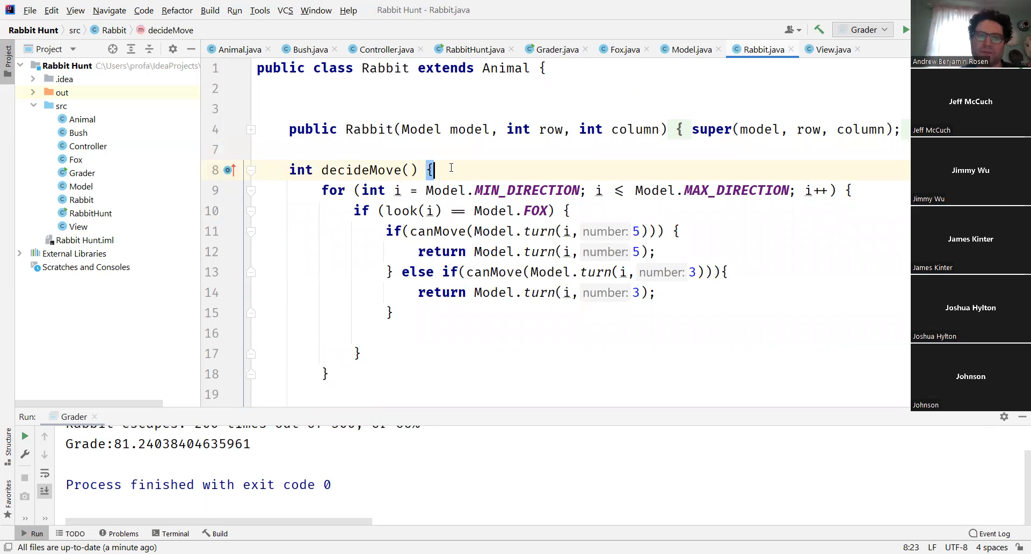
drag(432, 170, 360, 353)
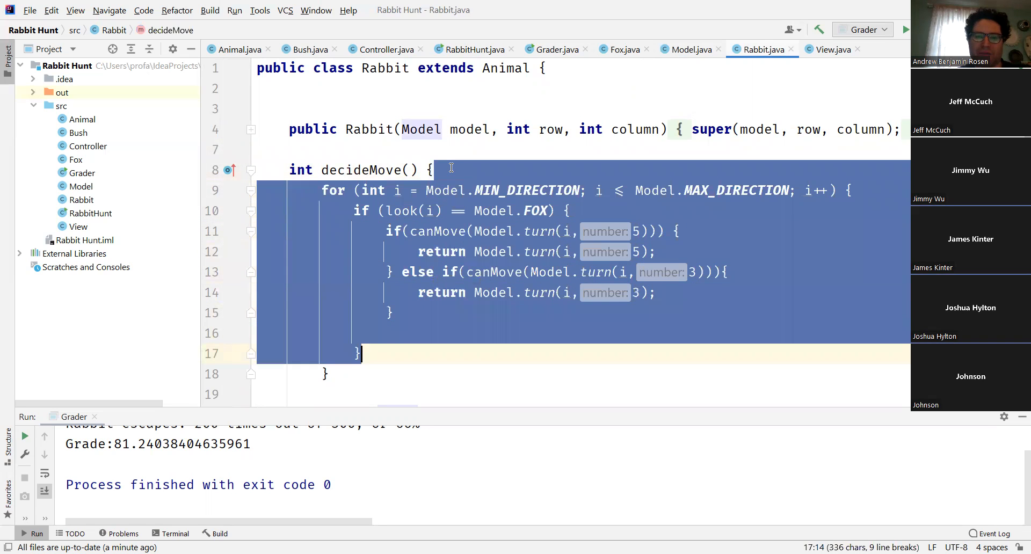
click(233, 49)
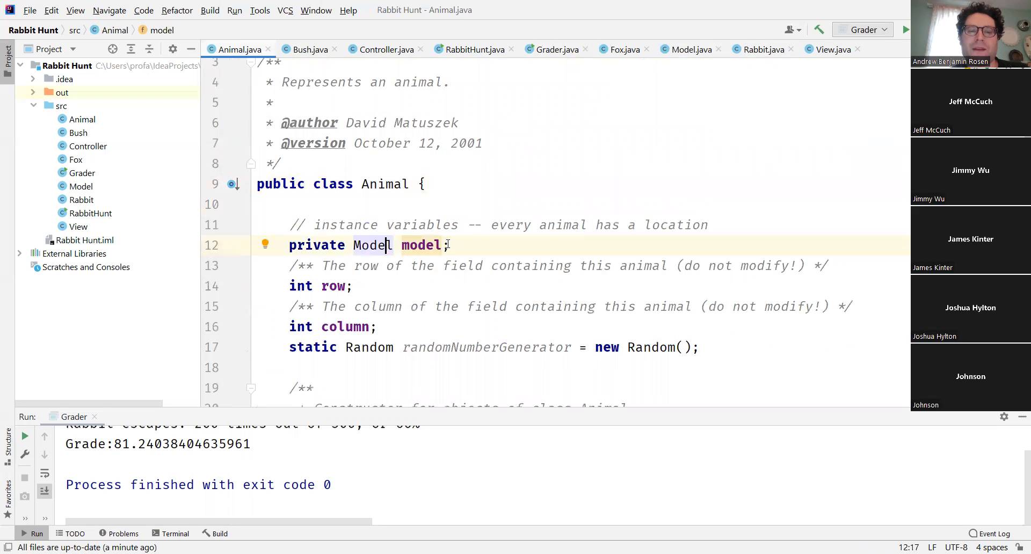
mouse_move(461, 236)
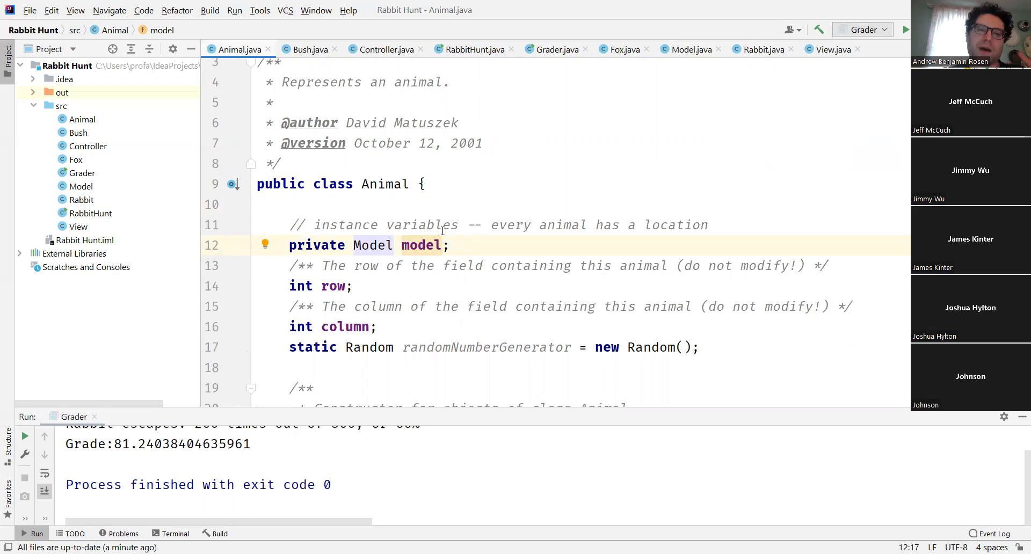
click(688, 49)
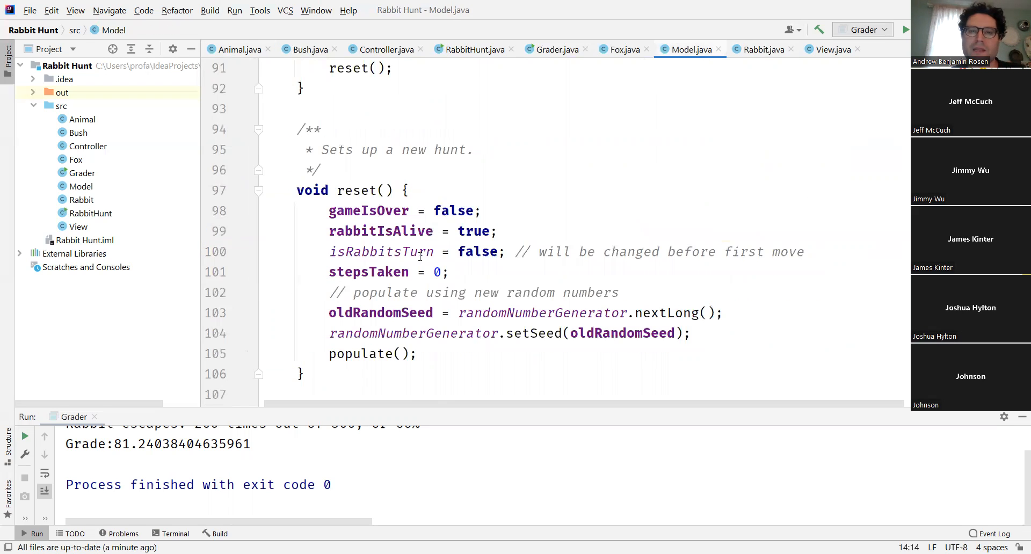
click(763, 50)
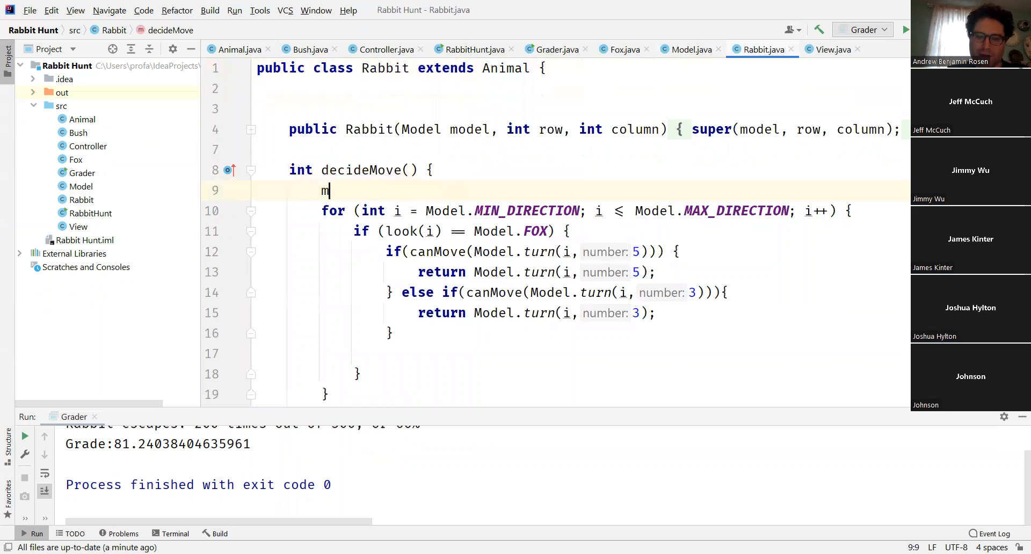
- Insert a trial model.reset() call at the top of decideMove via code completion
text(odel.)
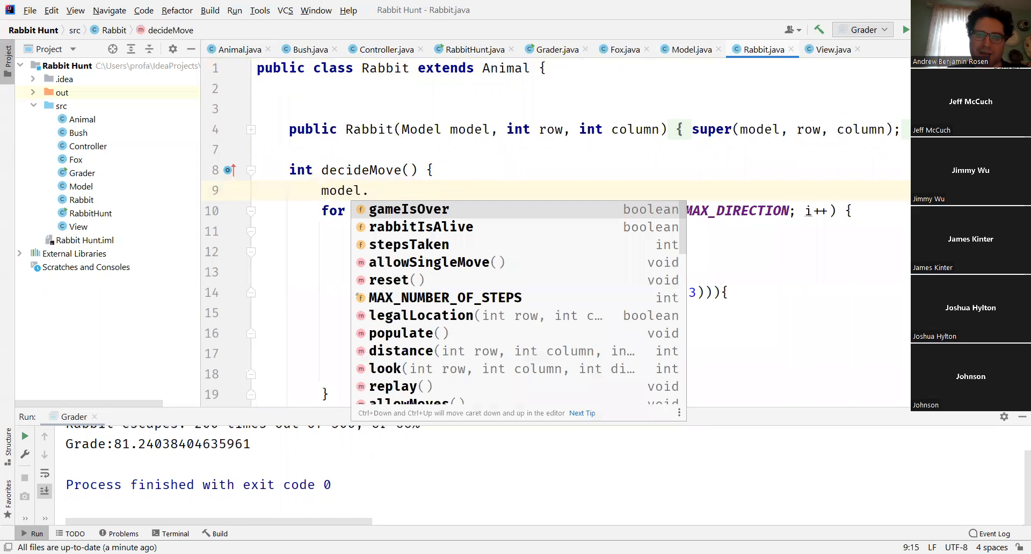
scroll(down, 3)
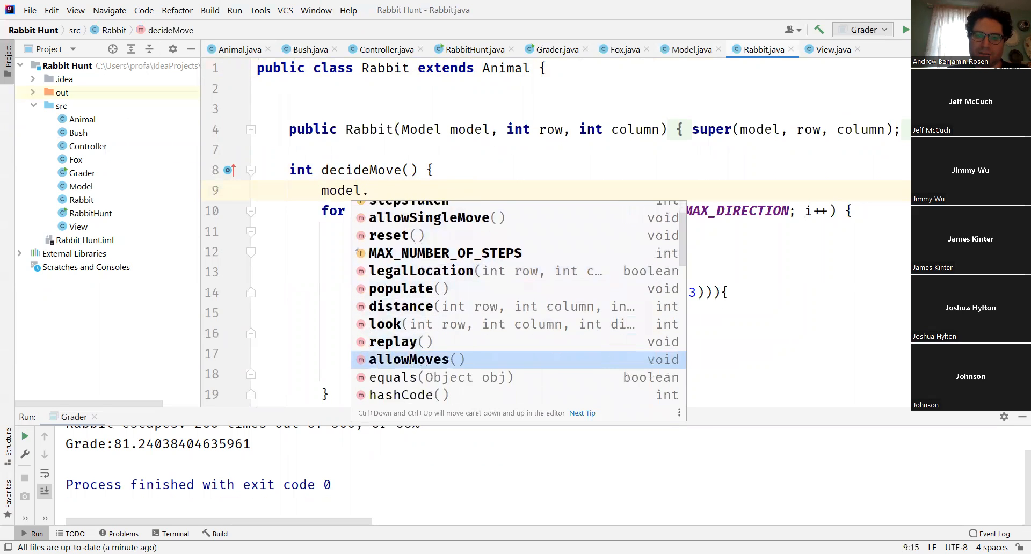
scroll(up, 3)
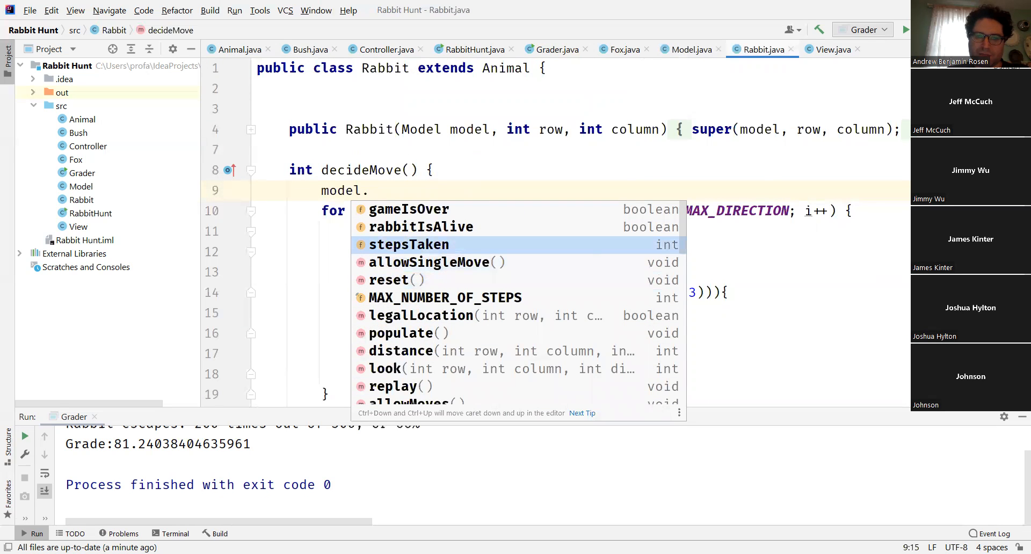
click(421, 315)
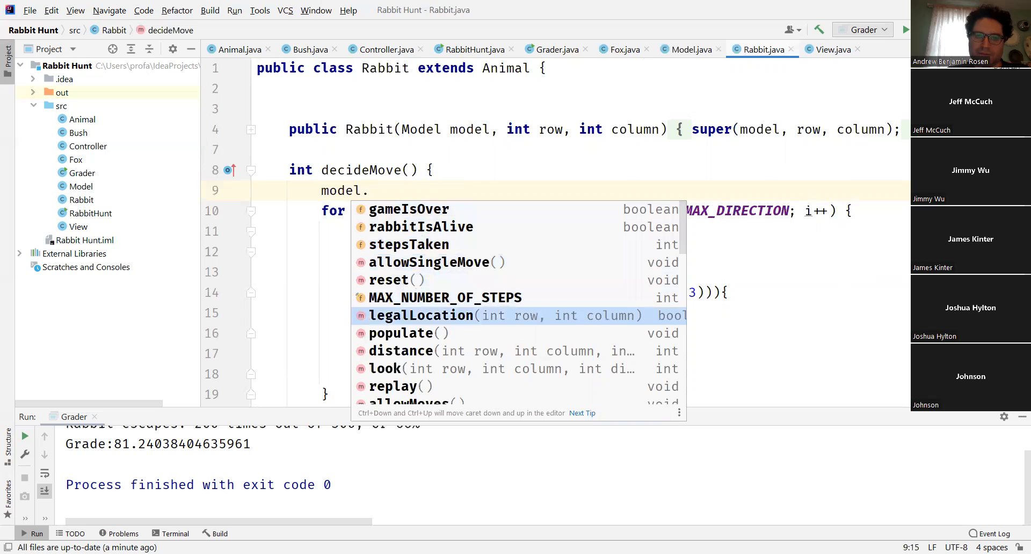
key(Down)
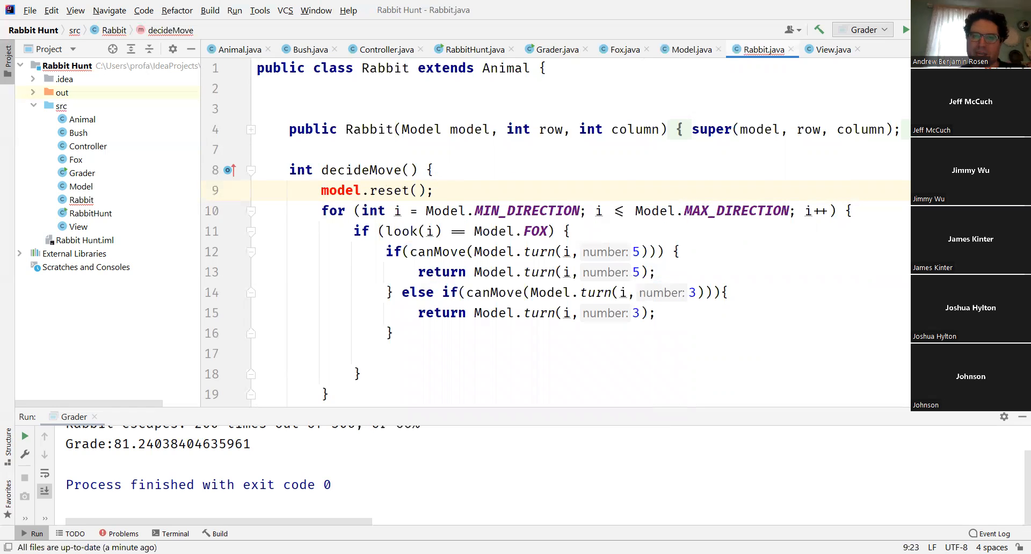
- Delete the trial model.reset() call, leaving line 9 blank again
double_click(391, 192)
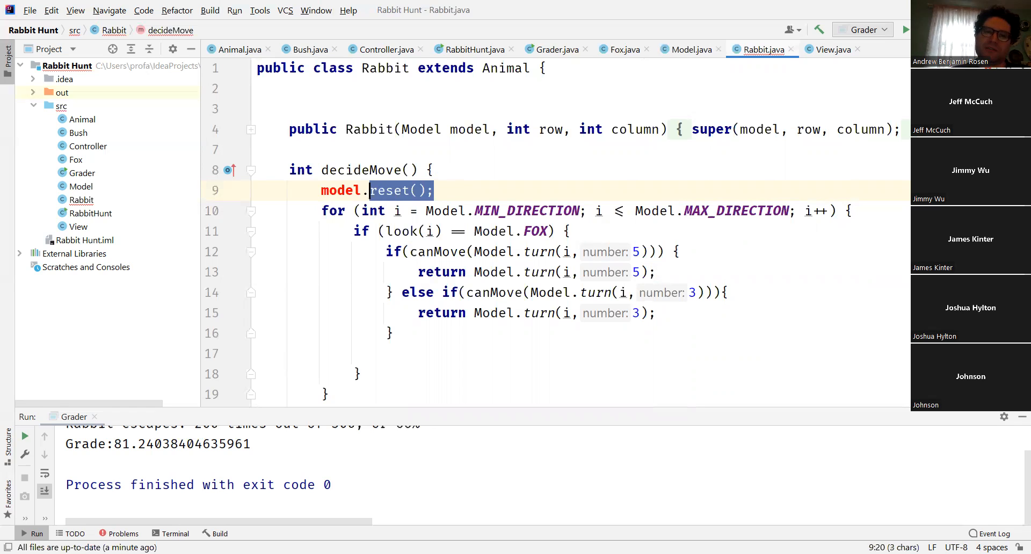
key(Delete)
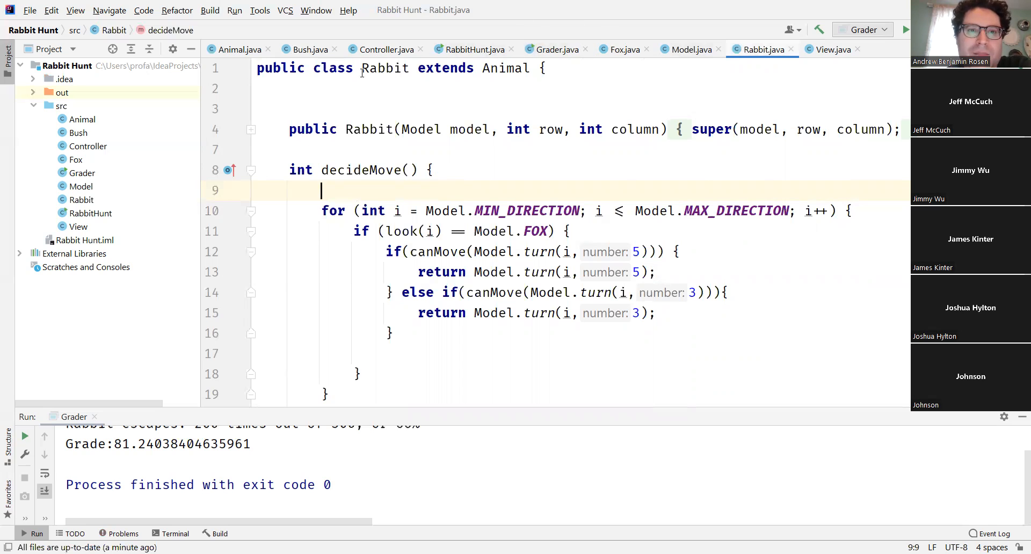
- Check Animal's model field, then comment out decideMove's fox-avoiding for loop with /*
click(239, 50)
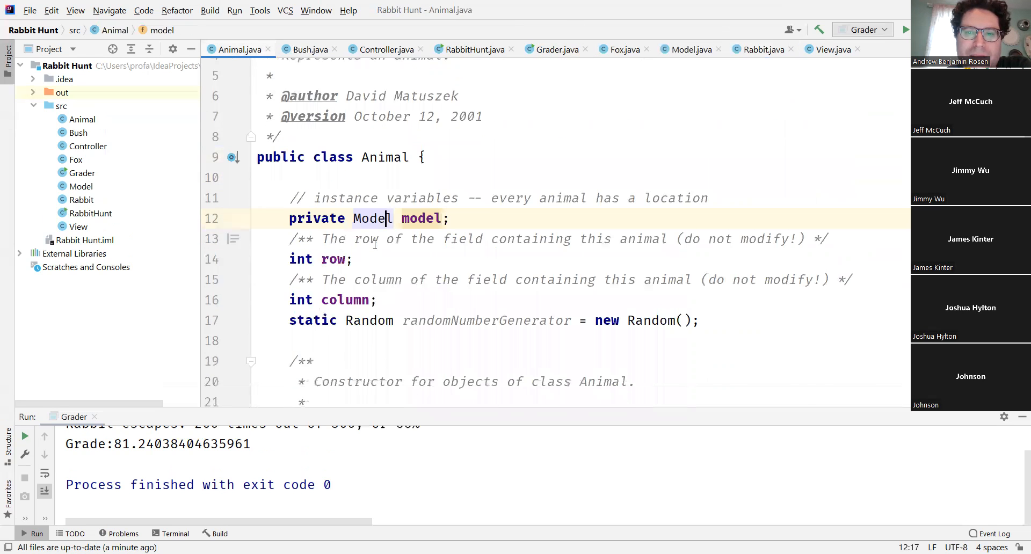
scroll(down, 3)
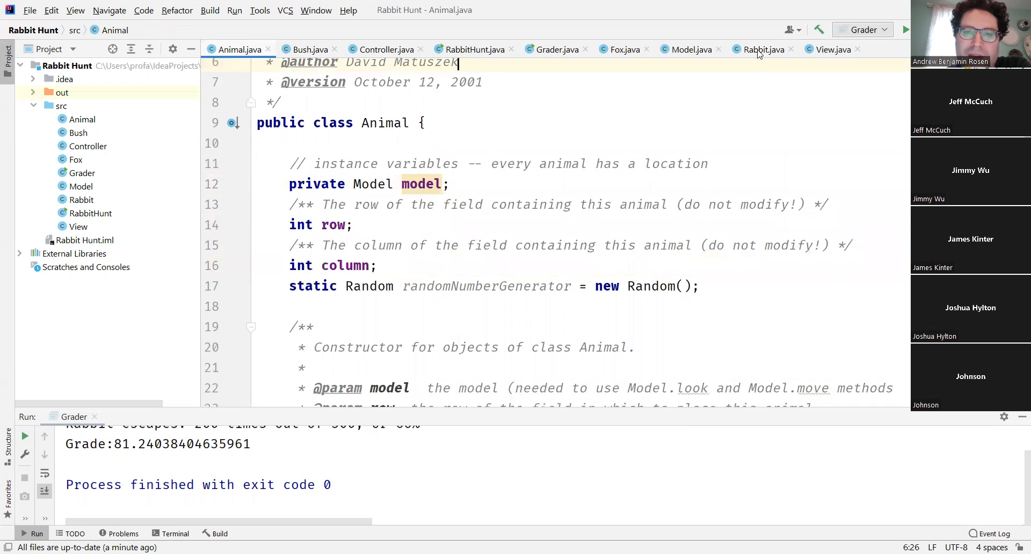
click(762, 50)
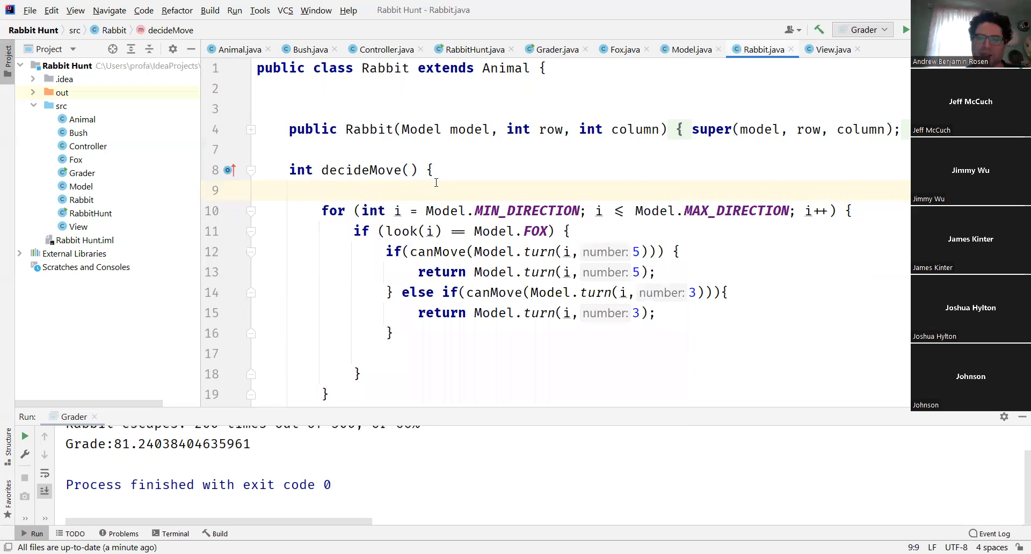
text(/*)
click(582, 394)
text(*/)
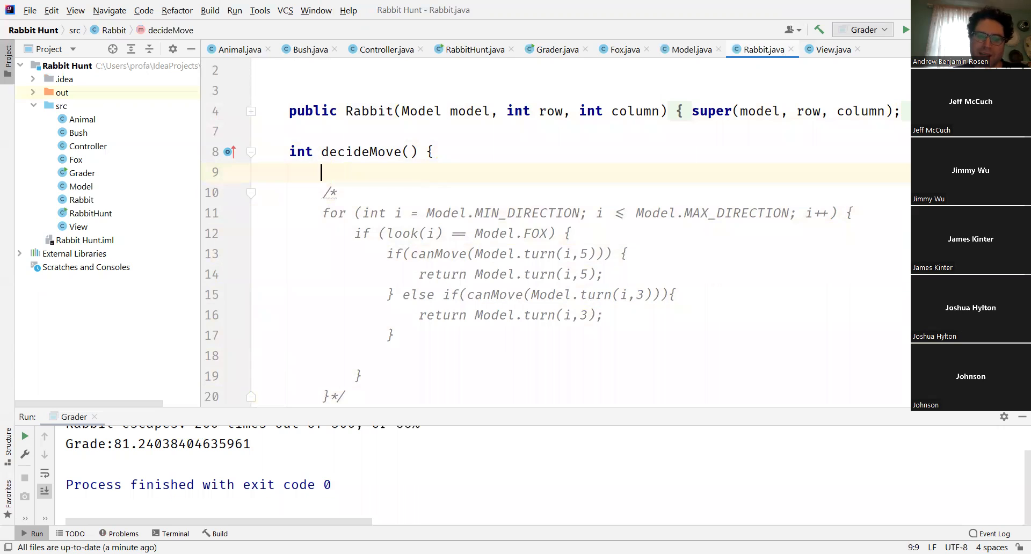
- Add this.row = -1000; and this.column = -1000; at the top of decideMove
text(this.)
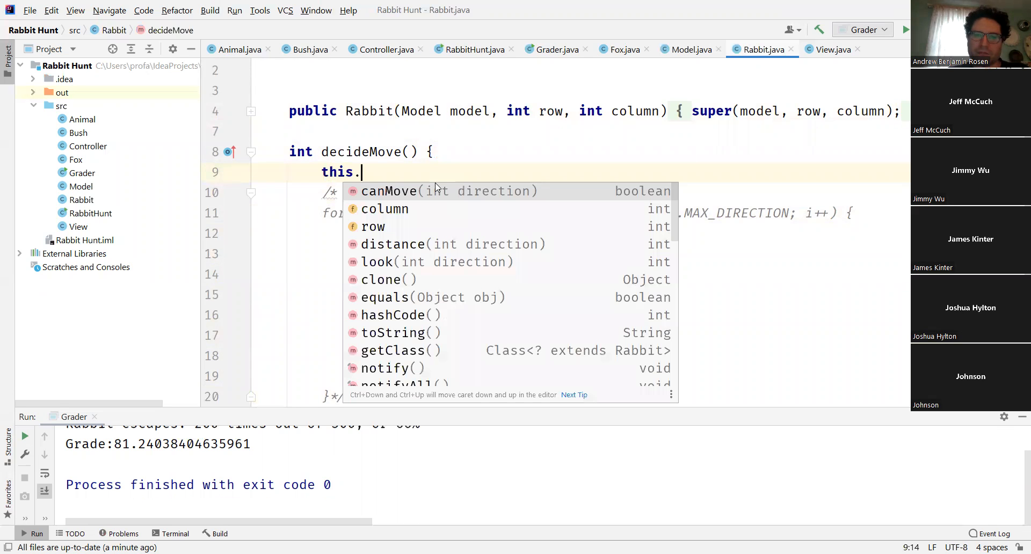
text(row = -1000;)
text(t)
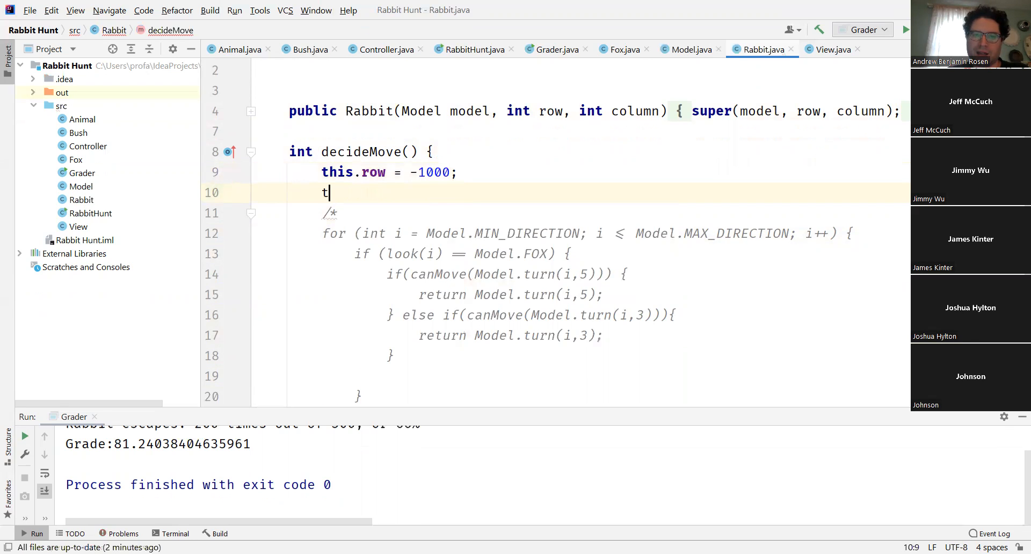
text(his.)
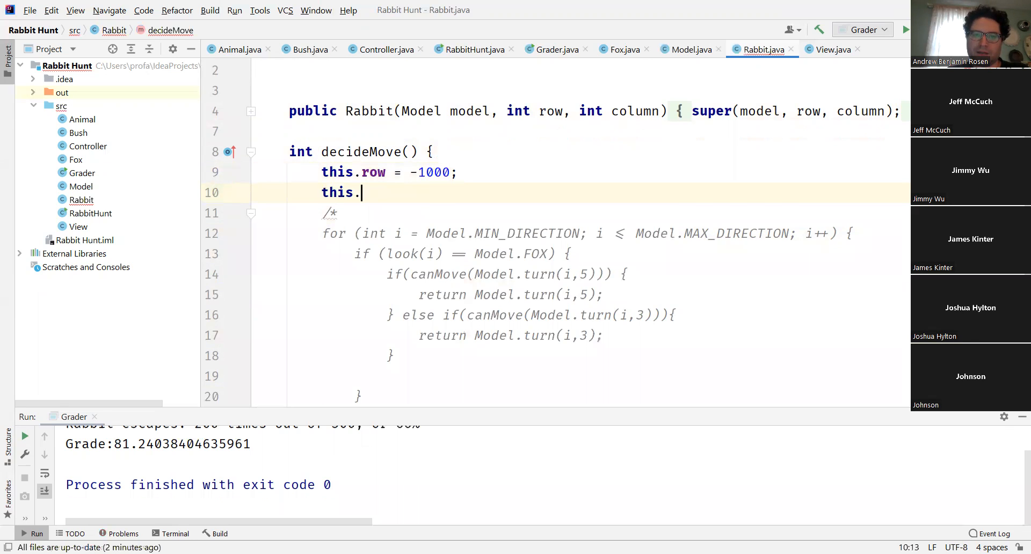
text(col = 0)
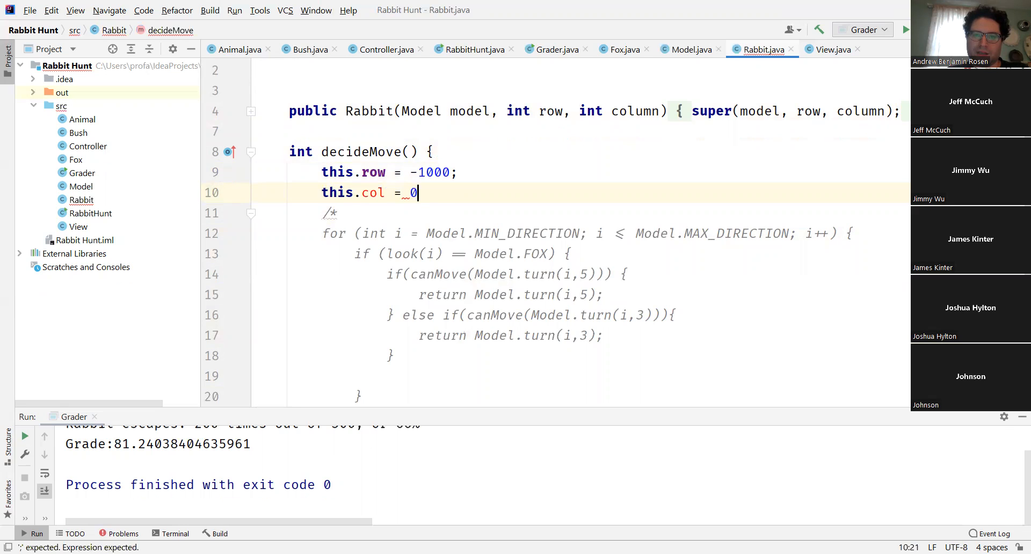
text(-100;)
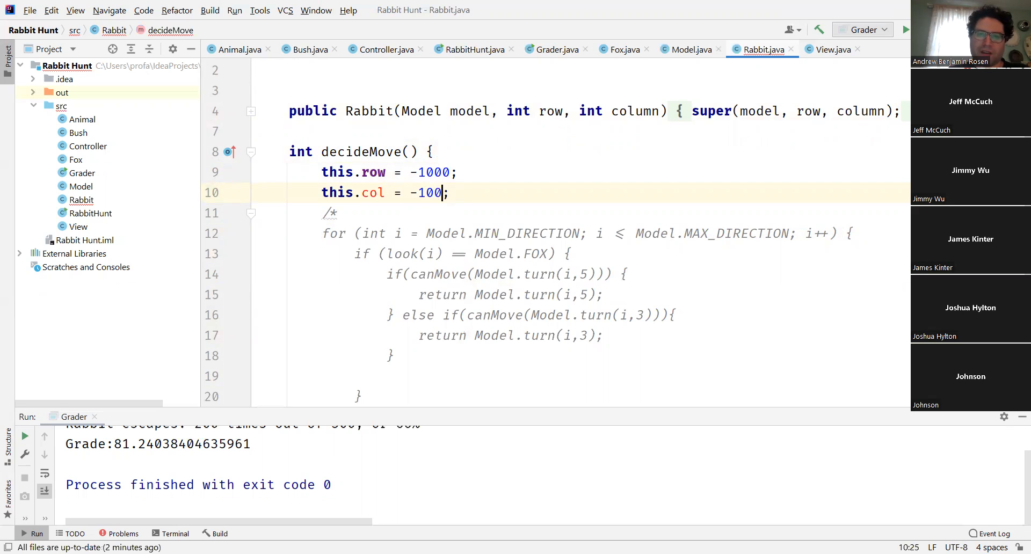
text(0)
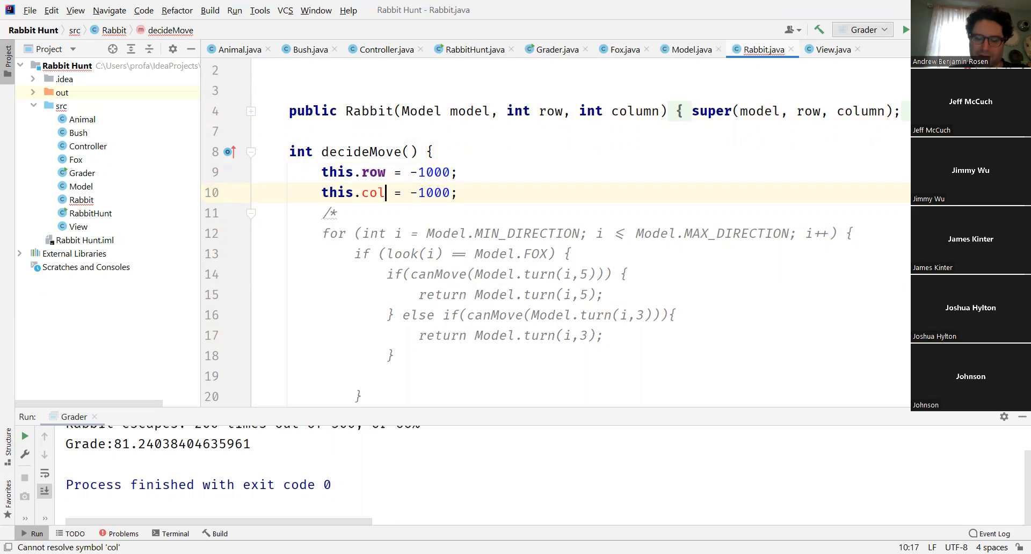
text(umn)
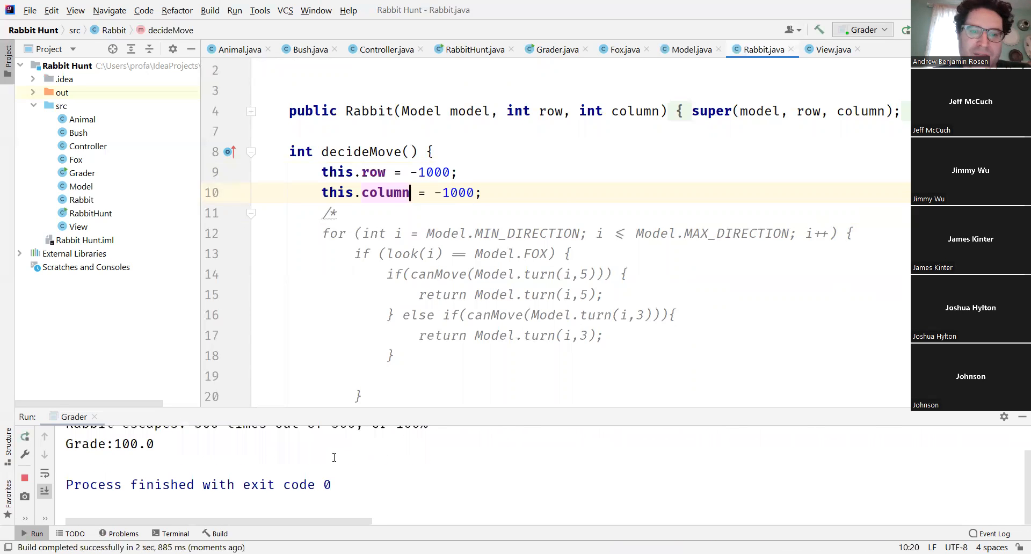
scroll(up, 3)
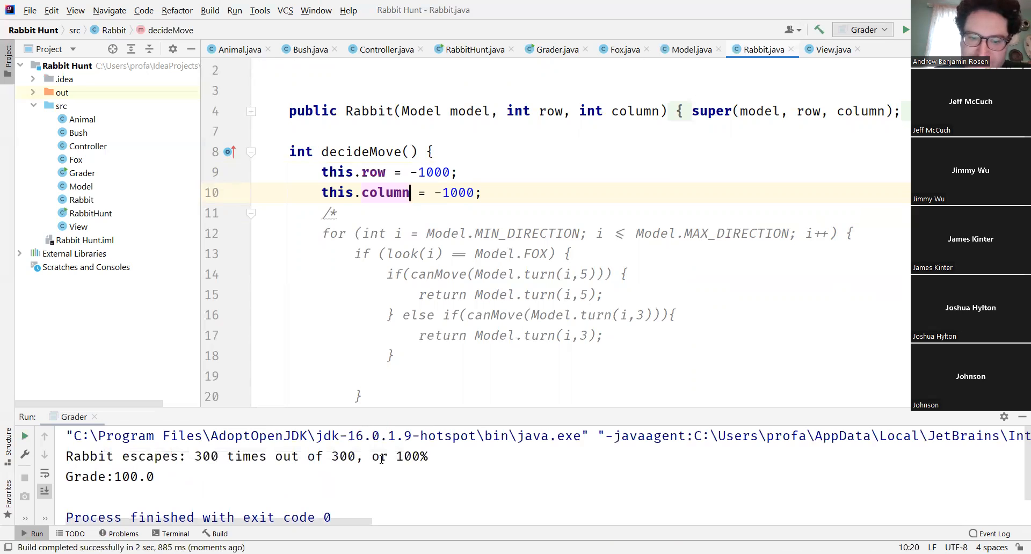
click(686, 50)
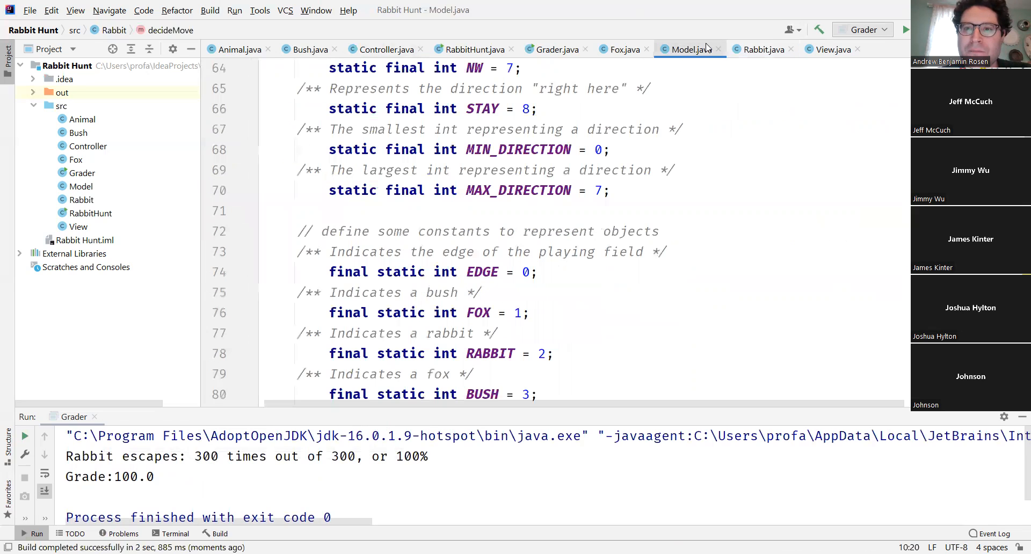
click(763, 50)
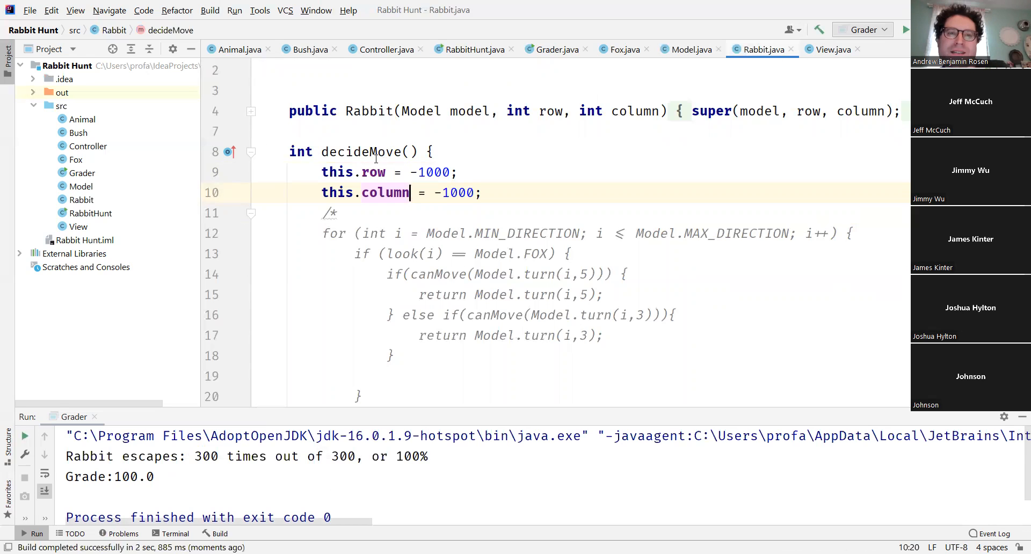
click(238, 50)
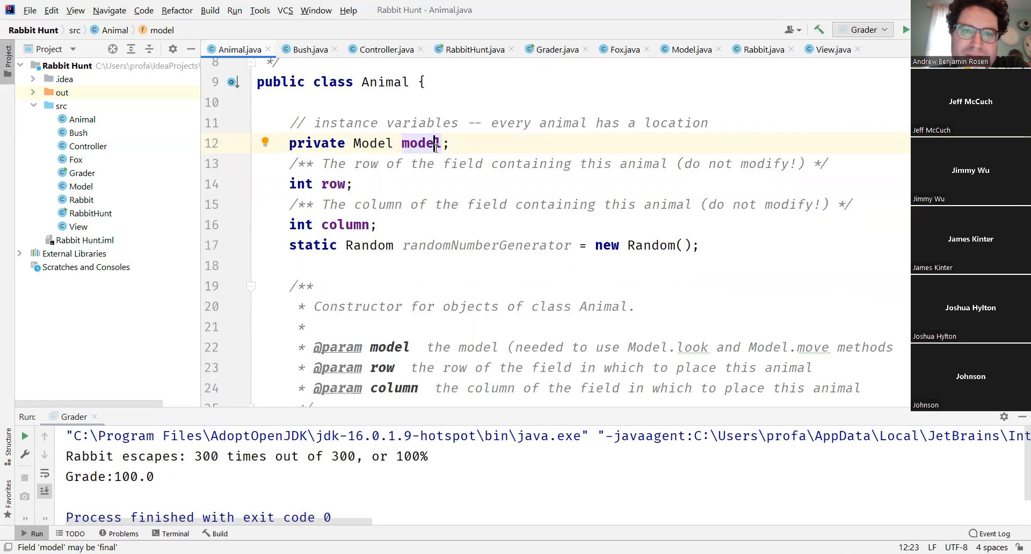
- Read through Animal.java around the do-not-modify row field comment
click(354, 184)
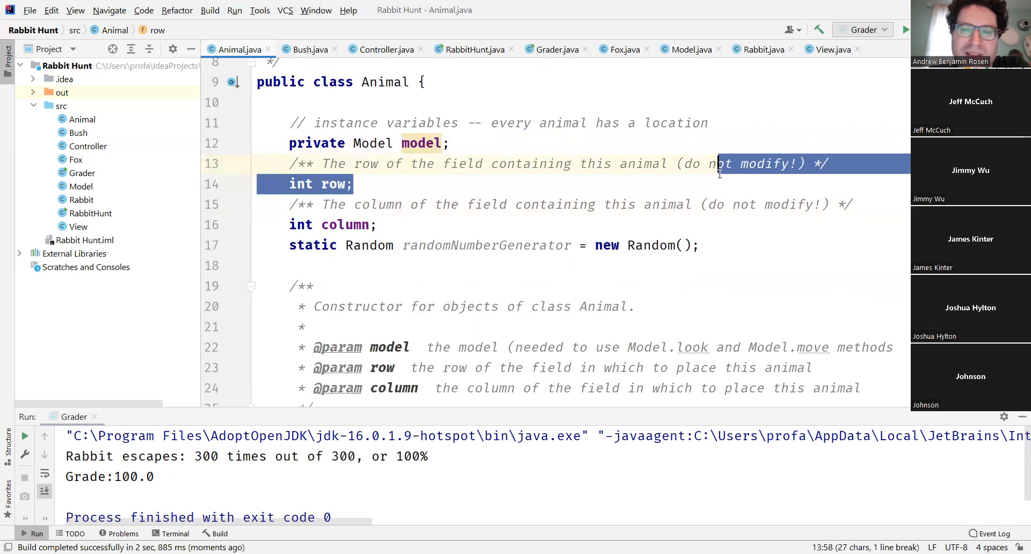
scroll(down, 3)
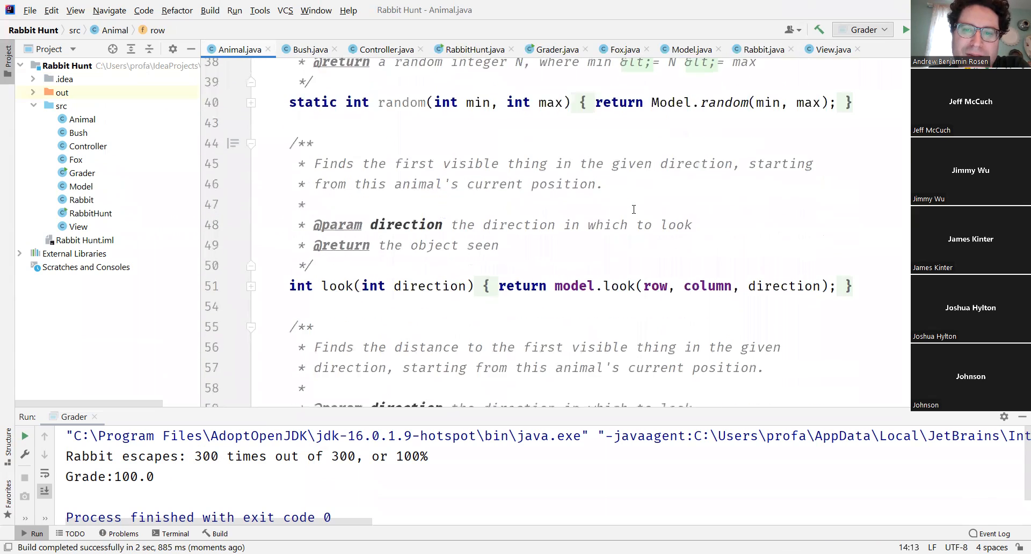
scroll(down, 3)
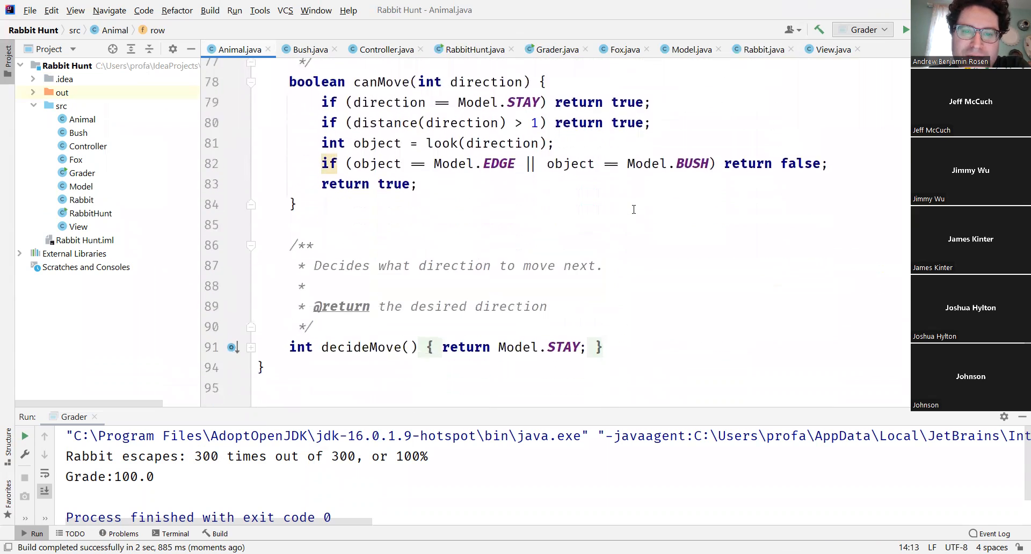
scroll(up, 3)
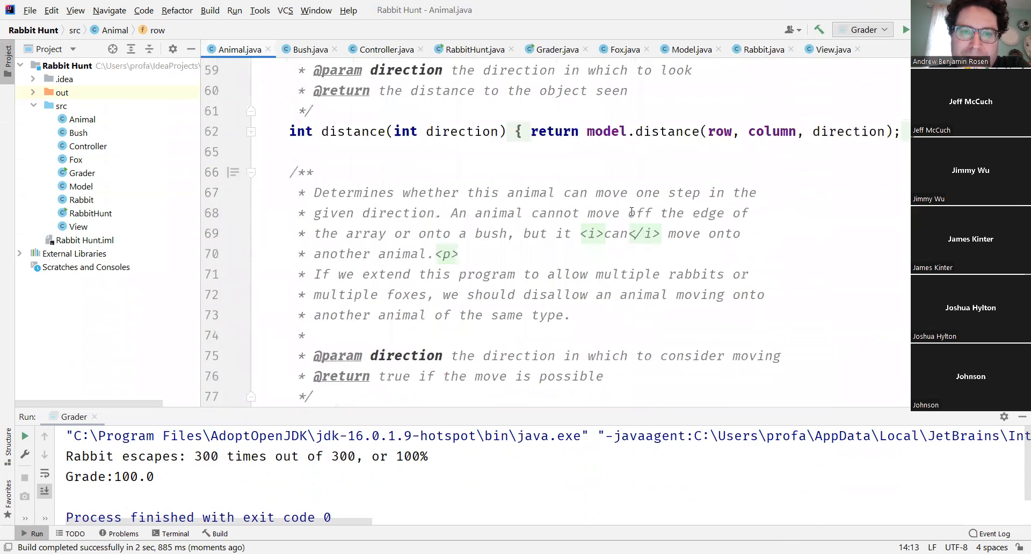
scroll(up, 3)
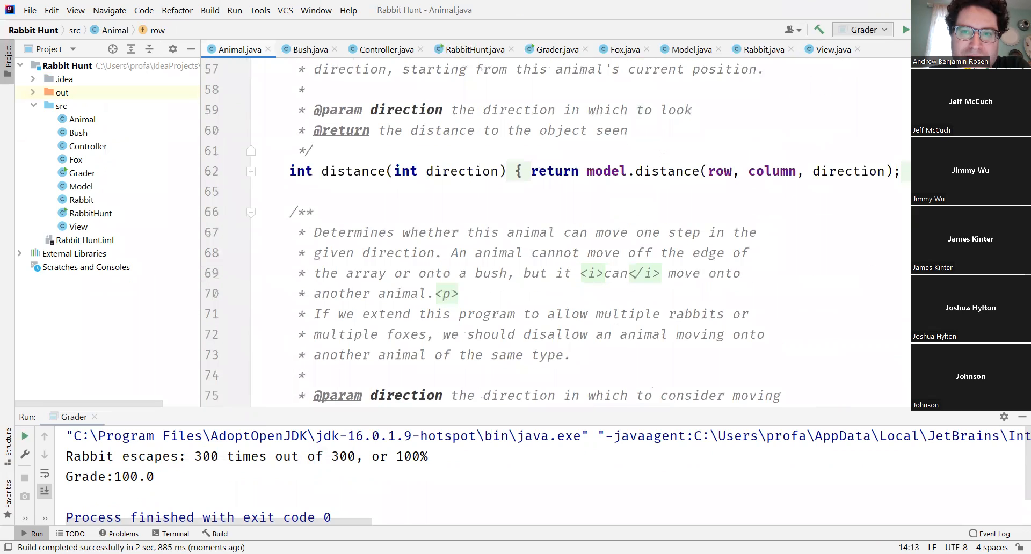
- Read through Model's reset, move and random-number methods, then return to Rabbit
click(690, 49)
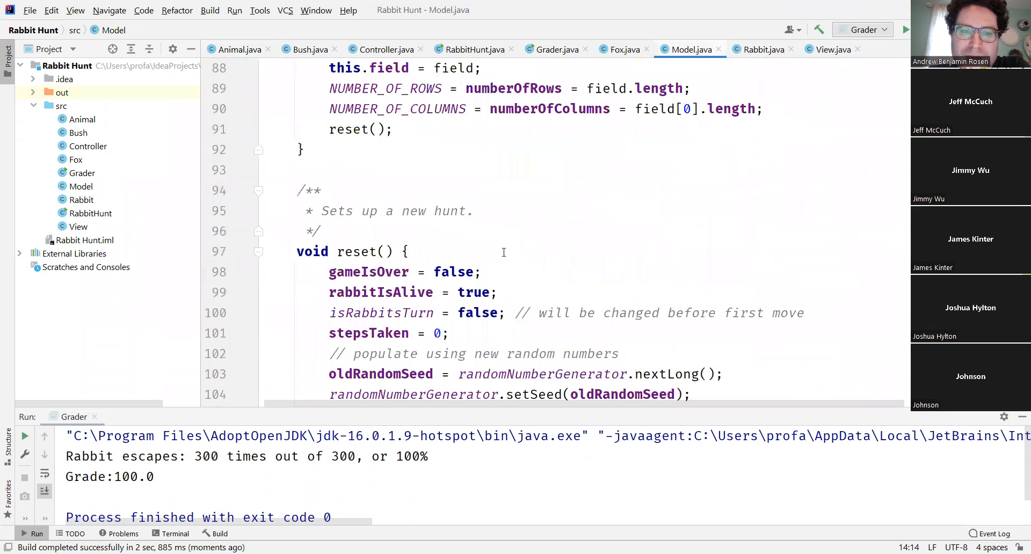
scroll(down, 3)
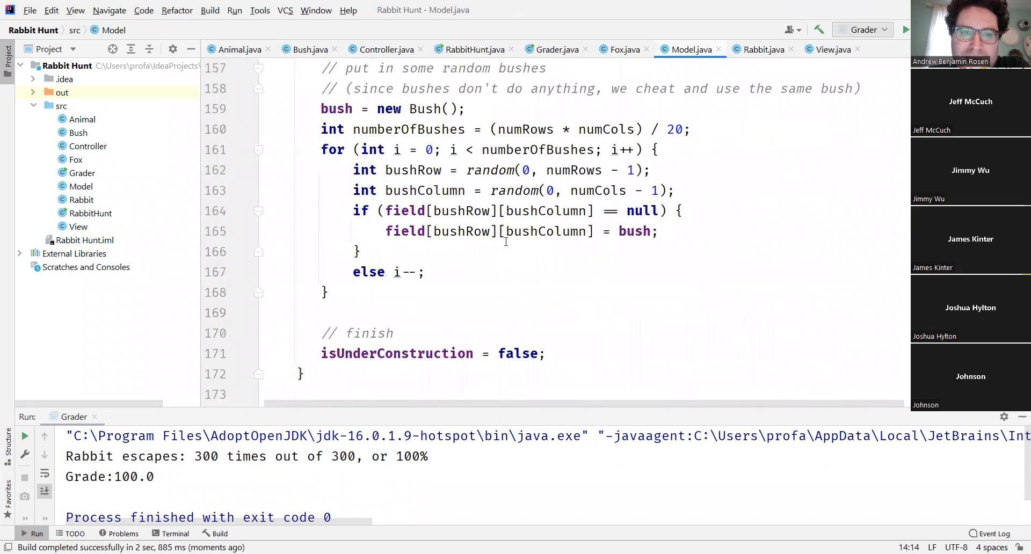
scroll(down, 3)
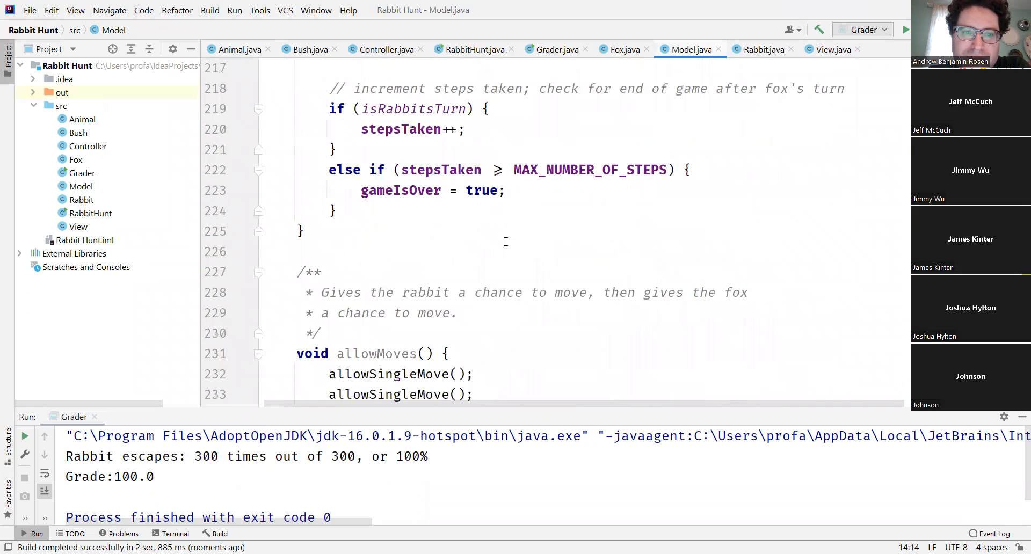
scroll(down, 3)
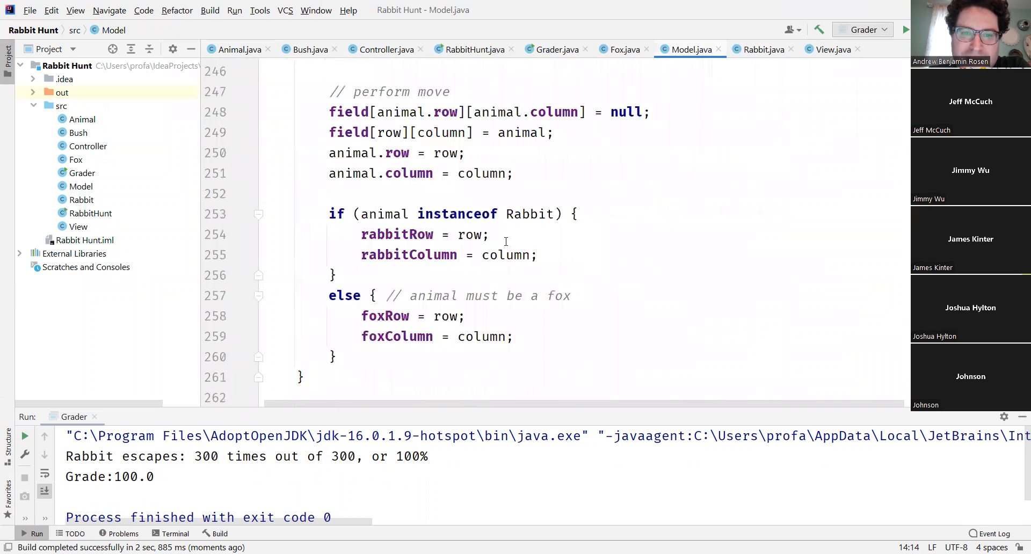
scroll(down, 3)
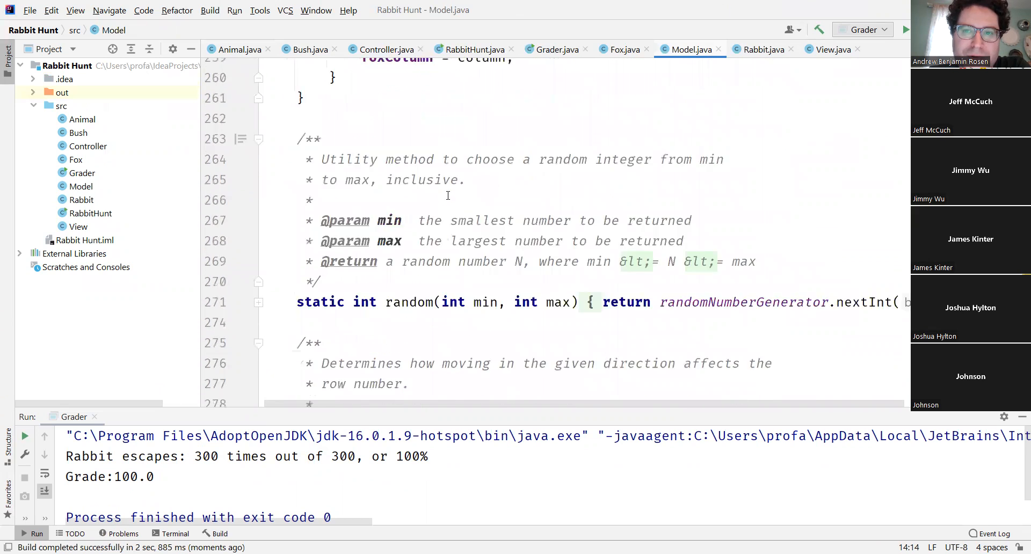
scroll(down, 3)
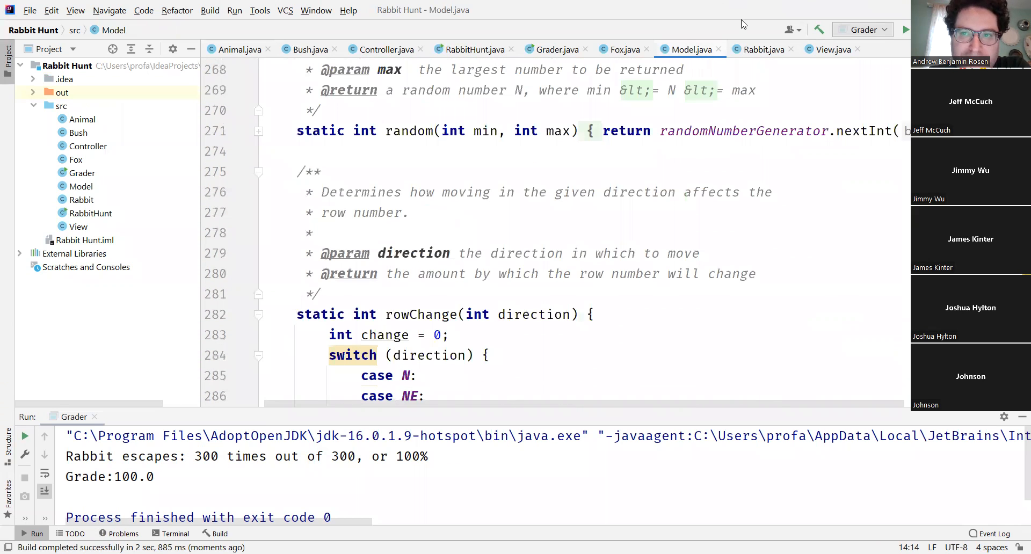
click(763, 50)
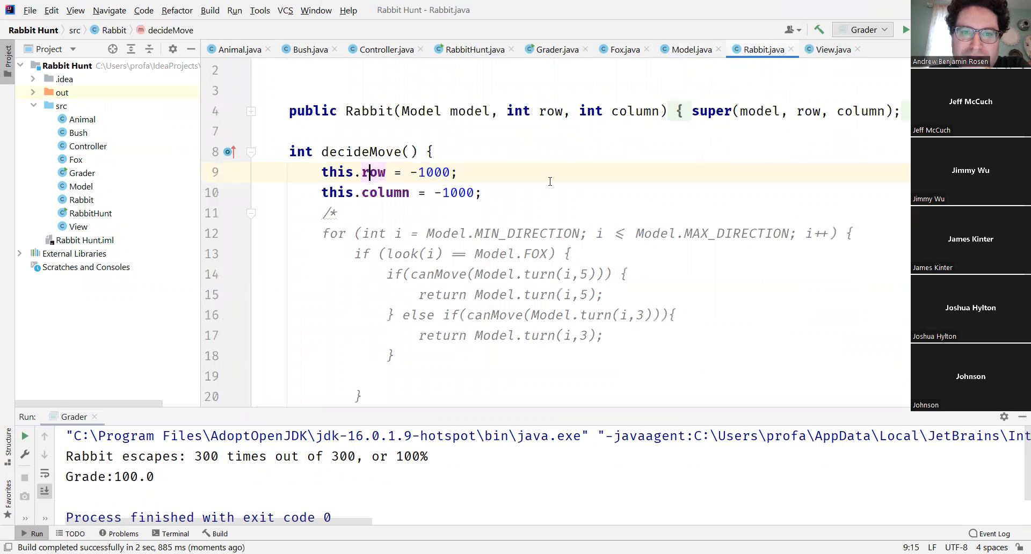
- Comment out the row and column -1000 assignments and start a Model. line above them
key(Enter)
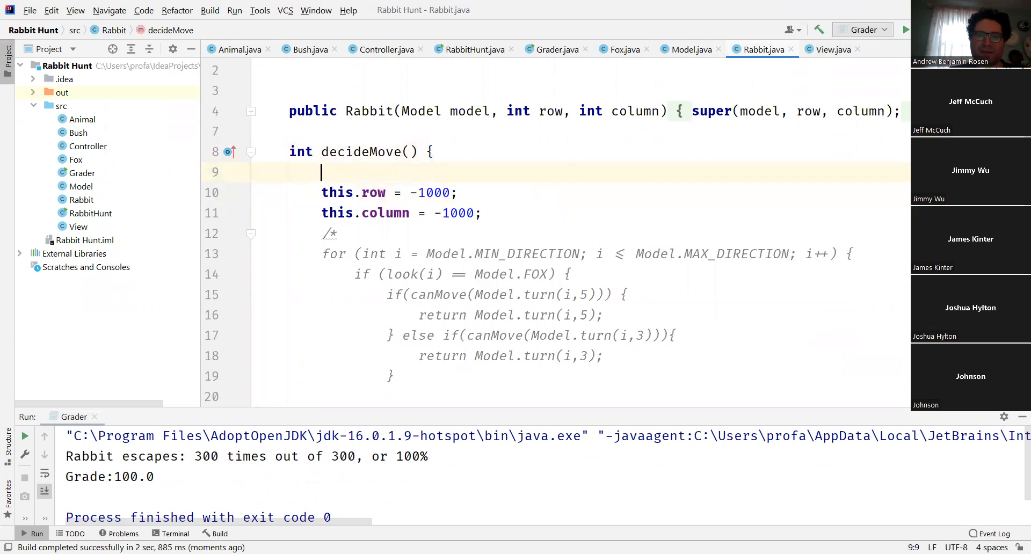
text(M)
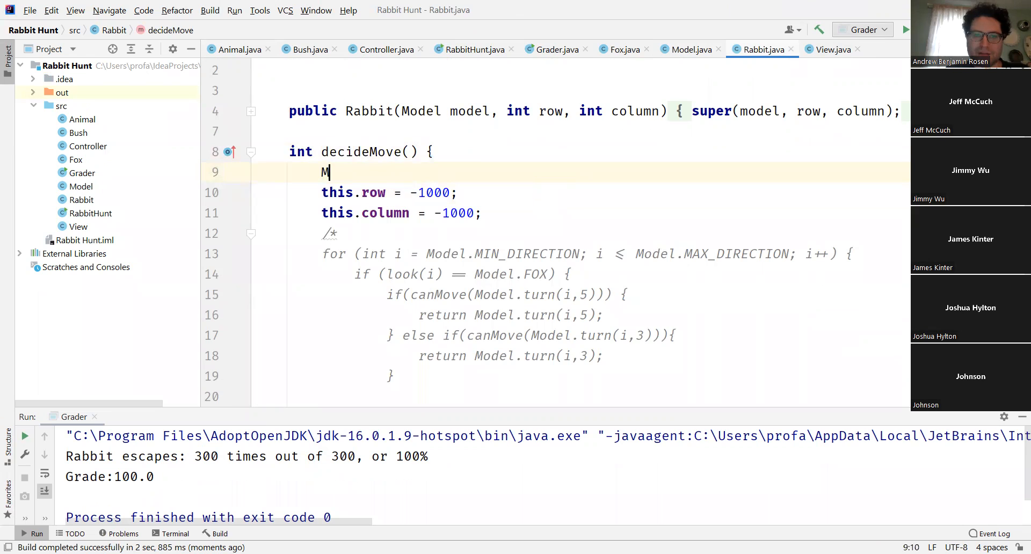
text(odel.)
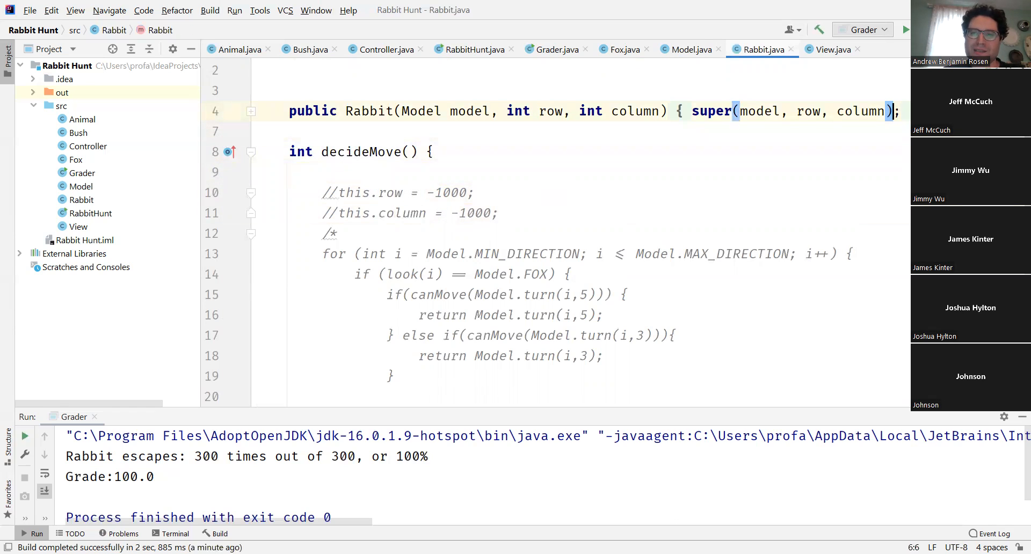
- Add model.gameIsOver = true; in the Rabbit constructor after the super call
key(Enter)
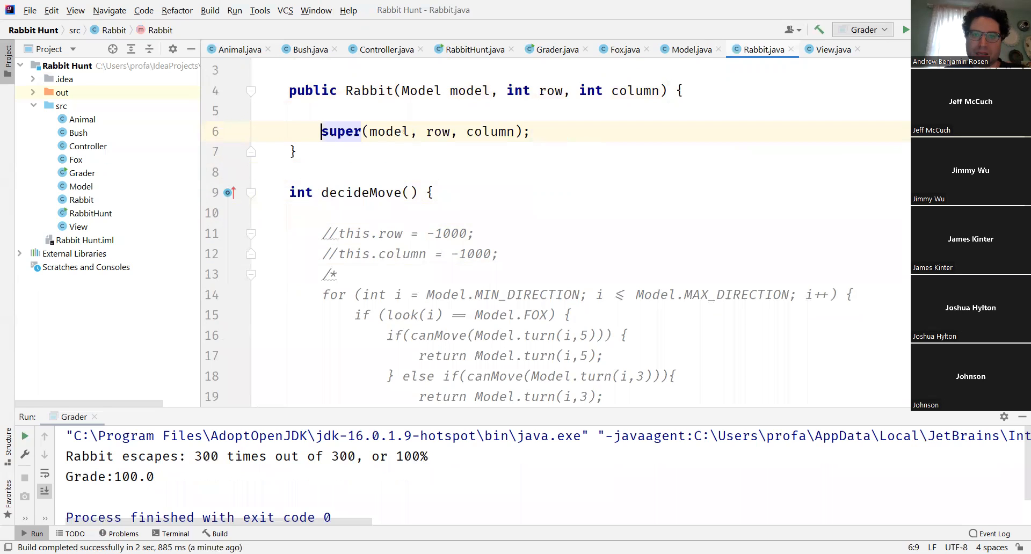
click(274, 111)
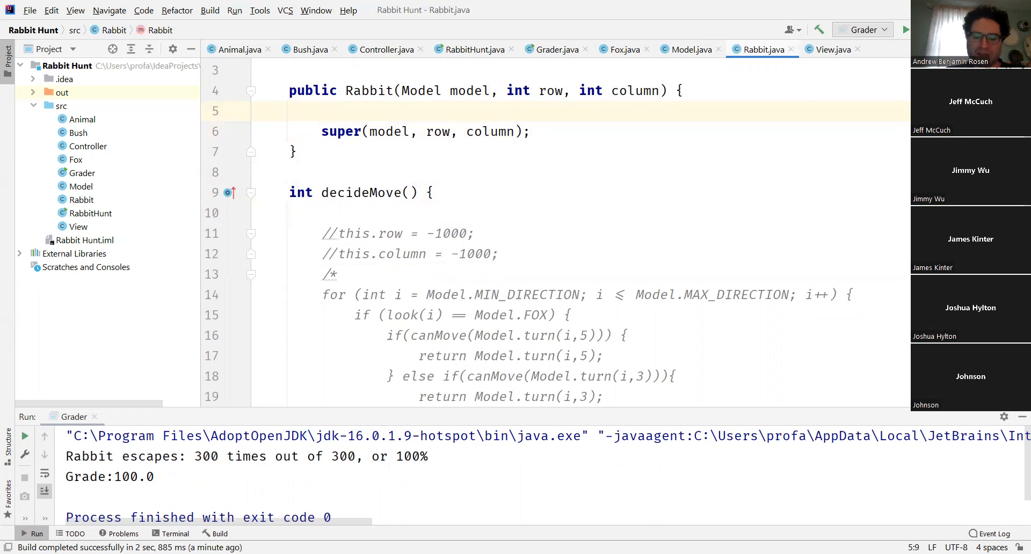
text(m)
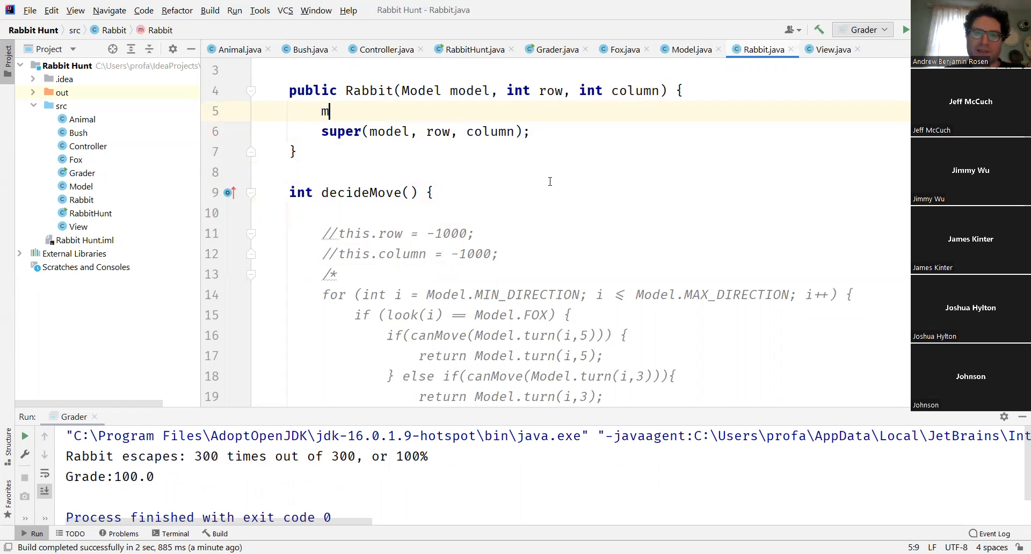
text(od)
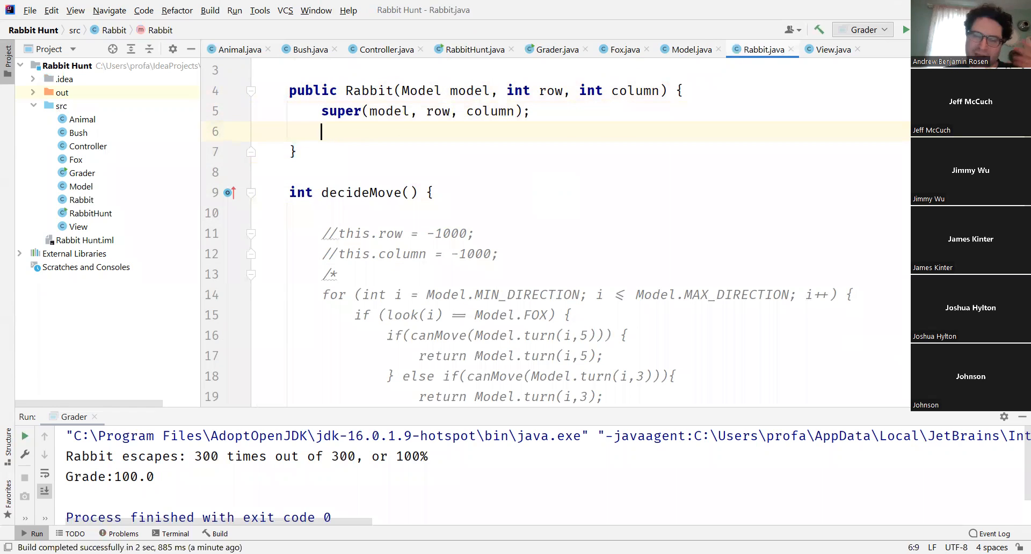
text(m)
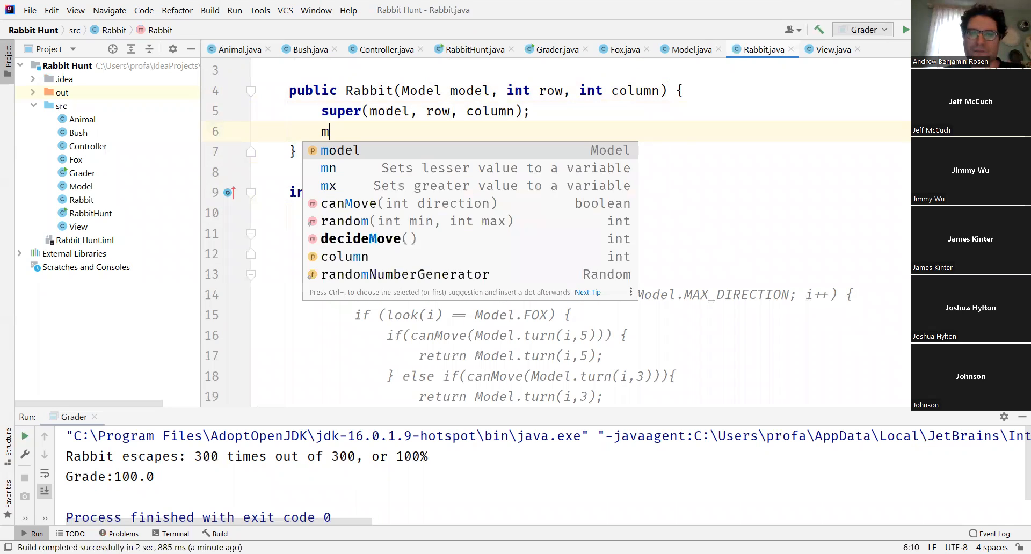
text(odel.gameIsOver =)
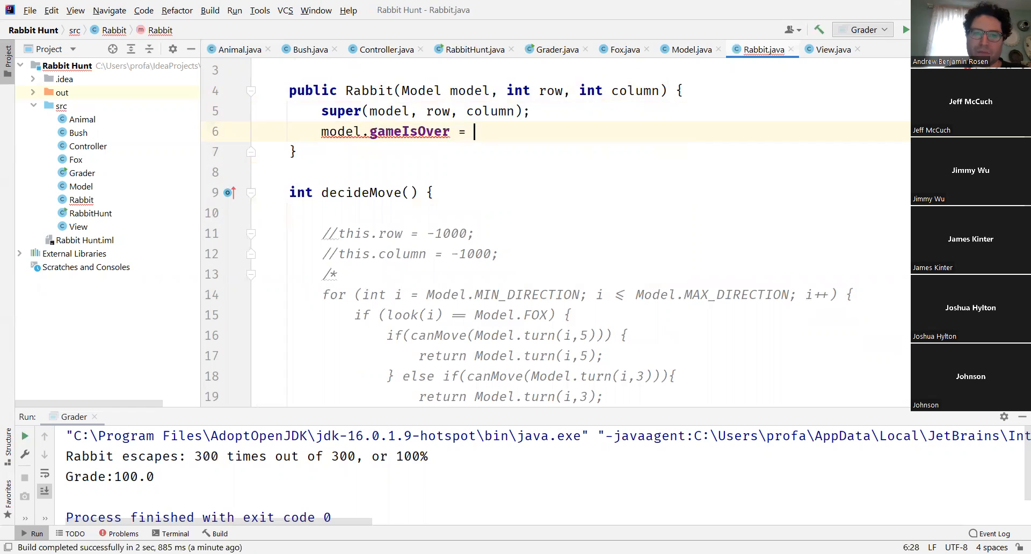
text(true;)
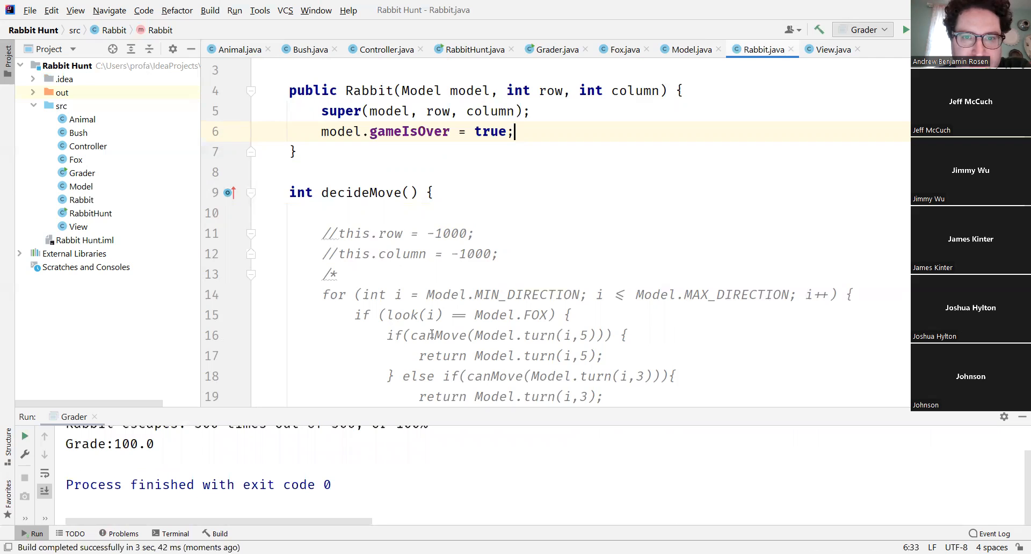
mouse_move(526, 239)
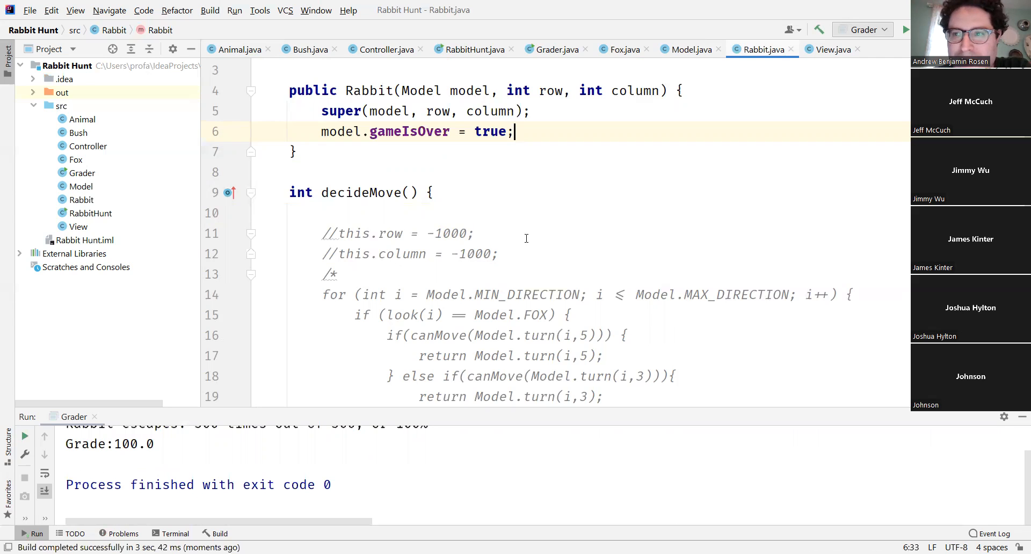
- Rerun the Grader, which still reports a grade of 100.0
scroll(up, 3)
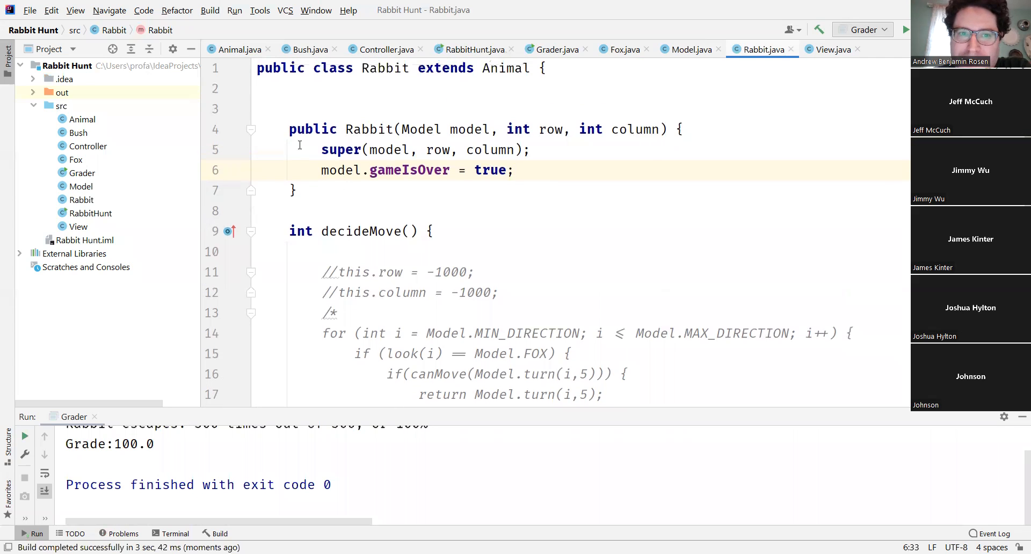
click(337, 171)
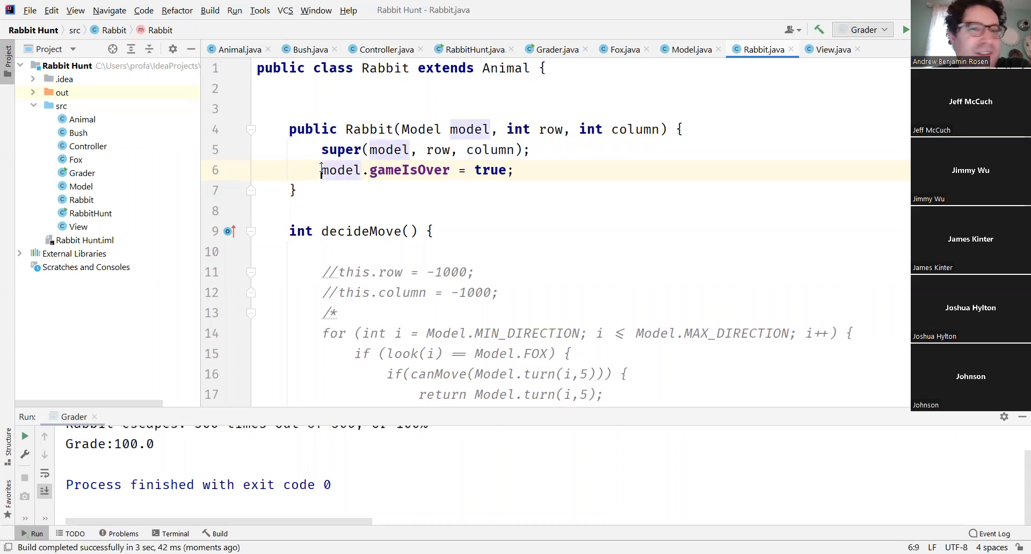